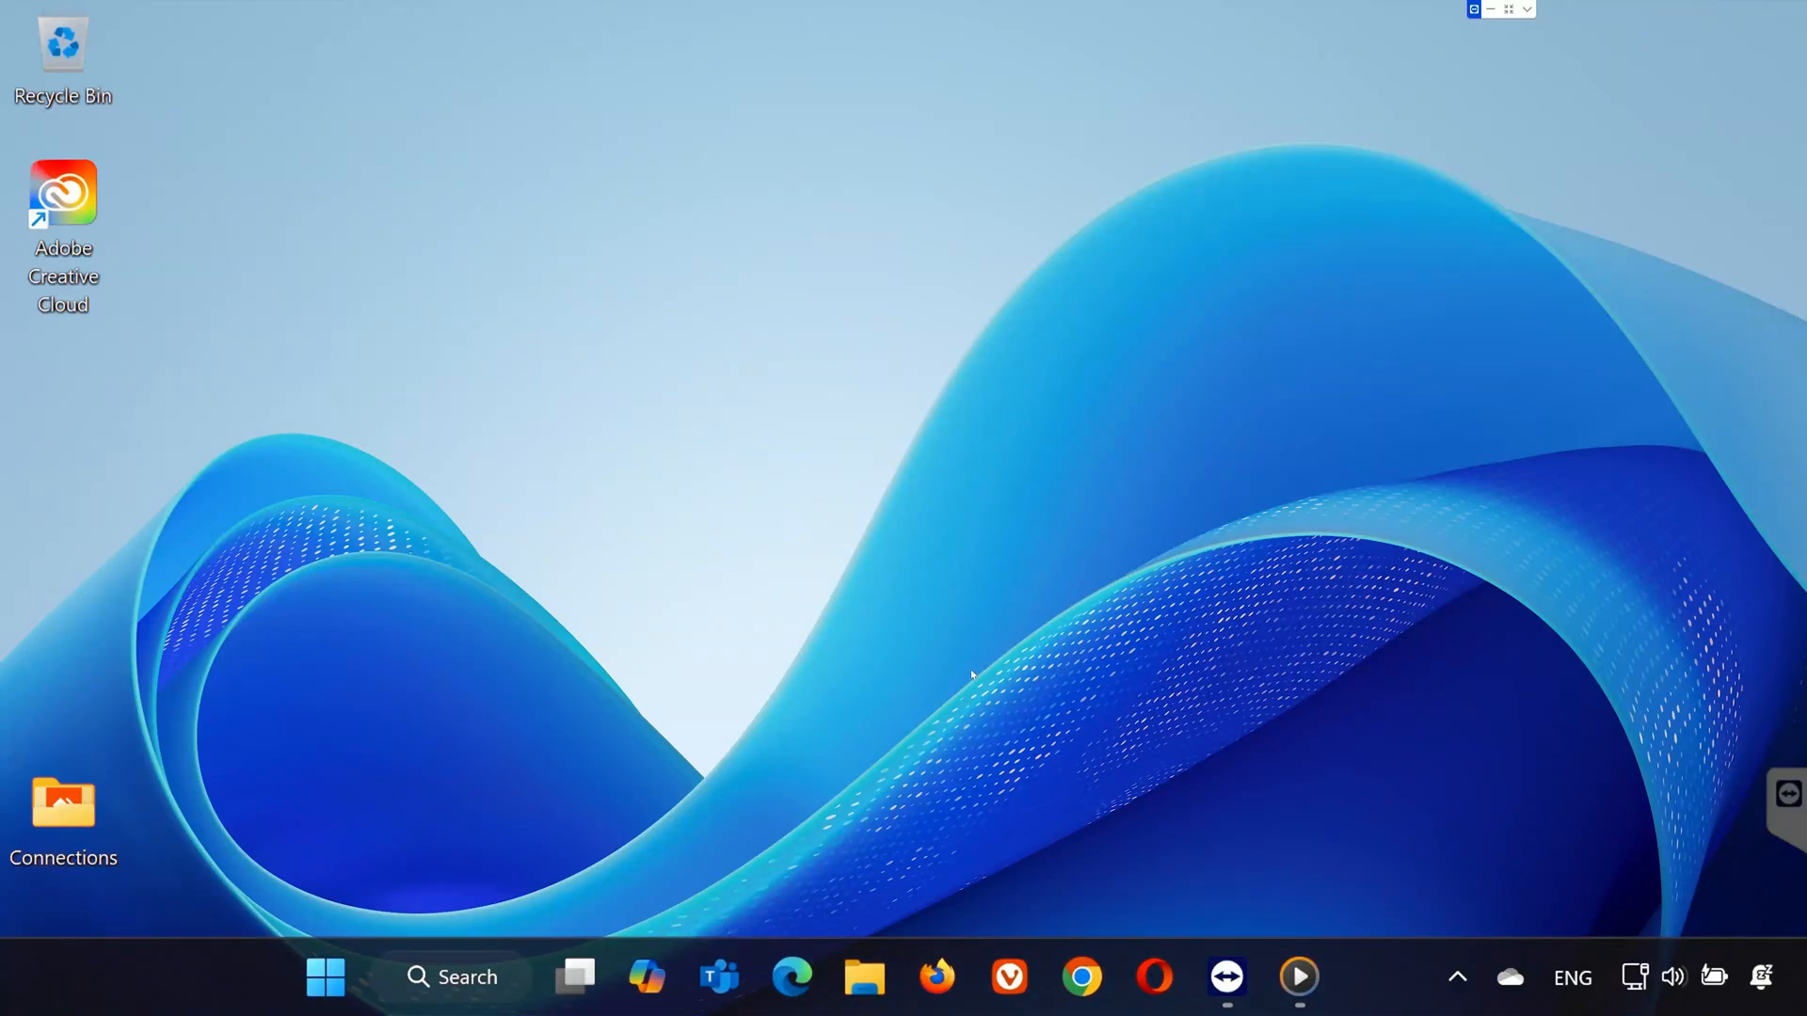
mouse_move(924, 689)
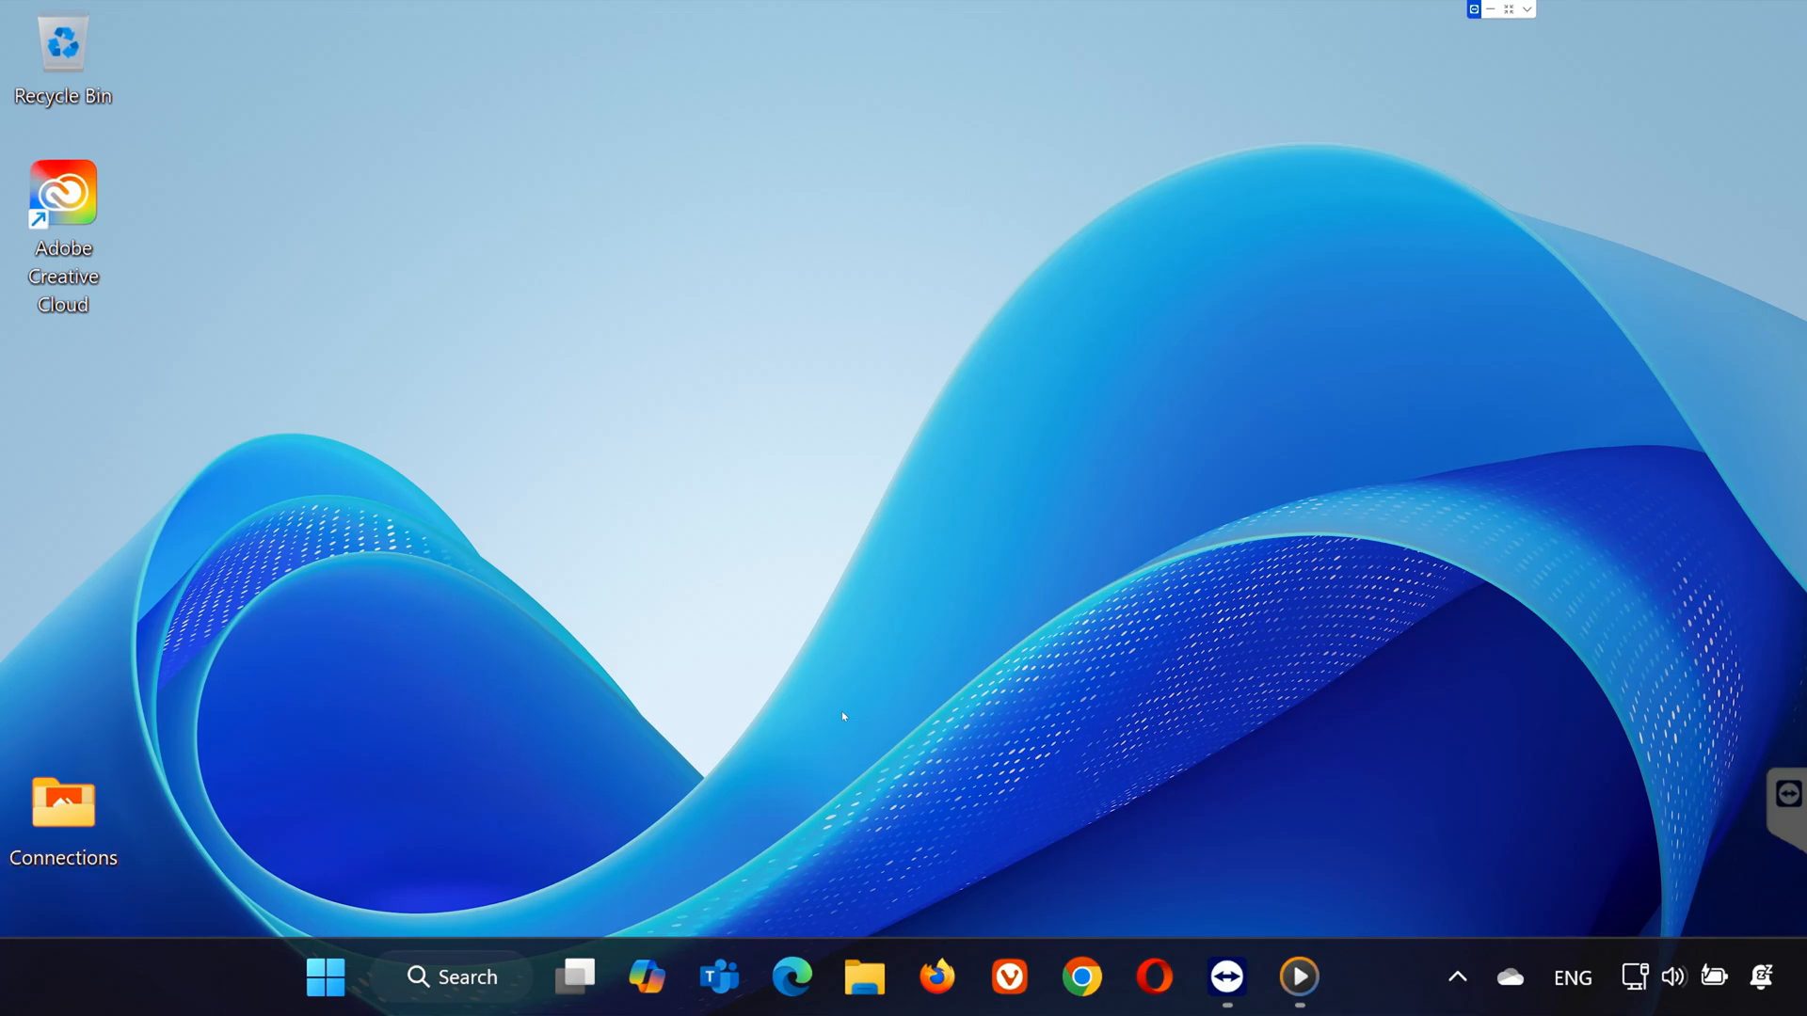
mouse_move(808, 738)
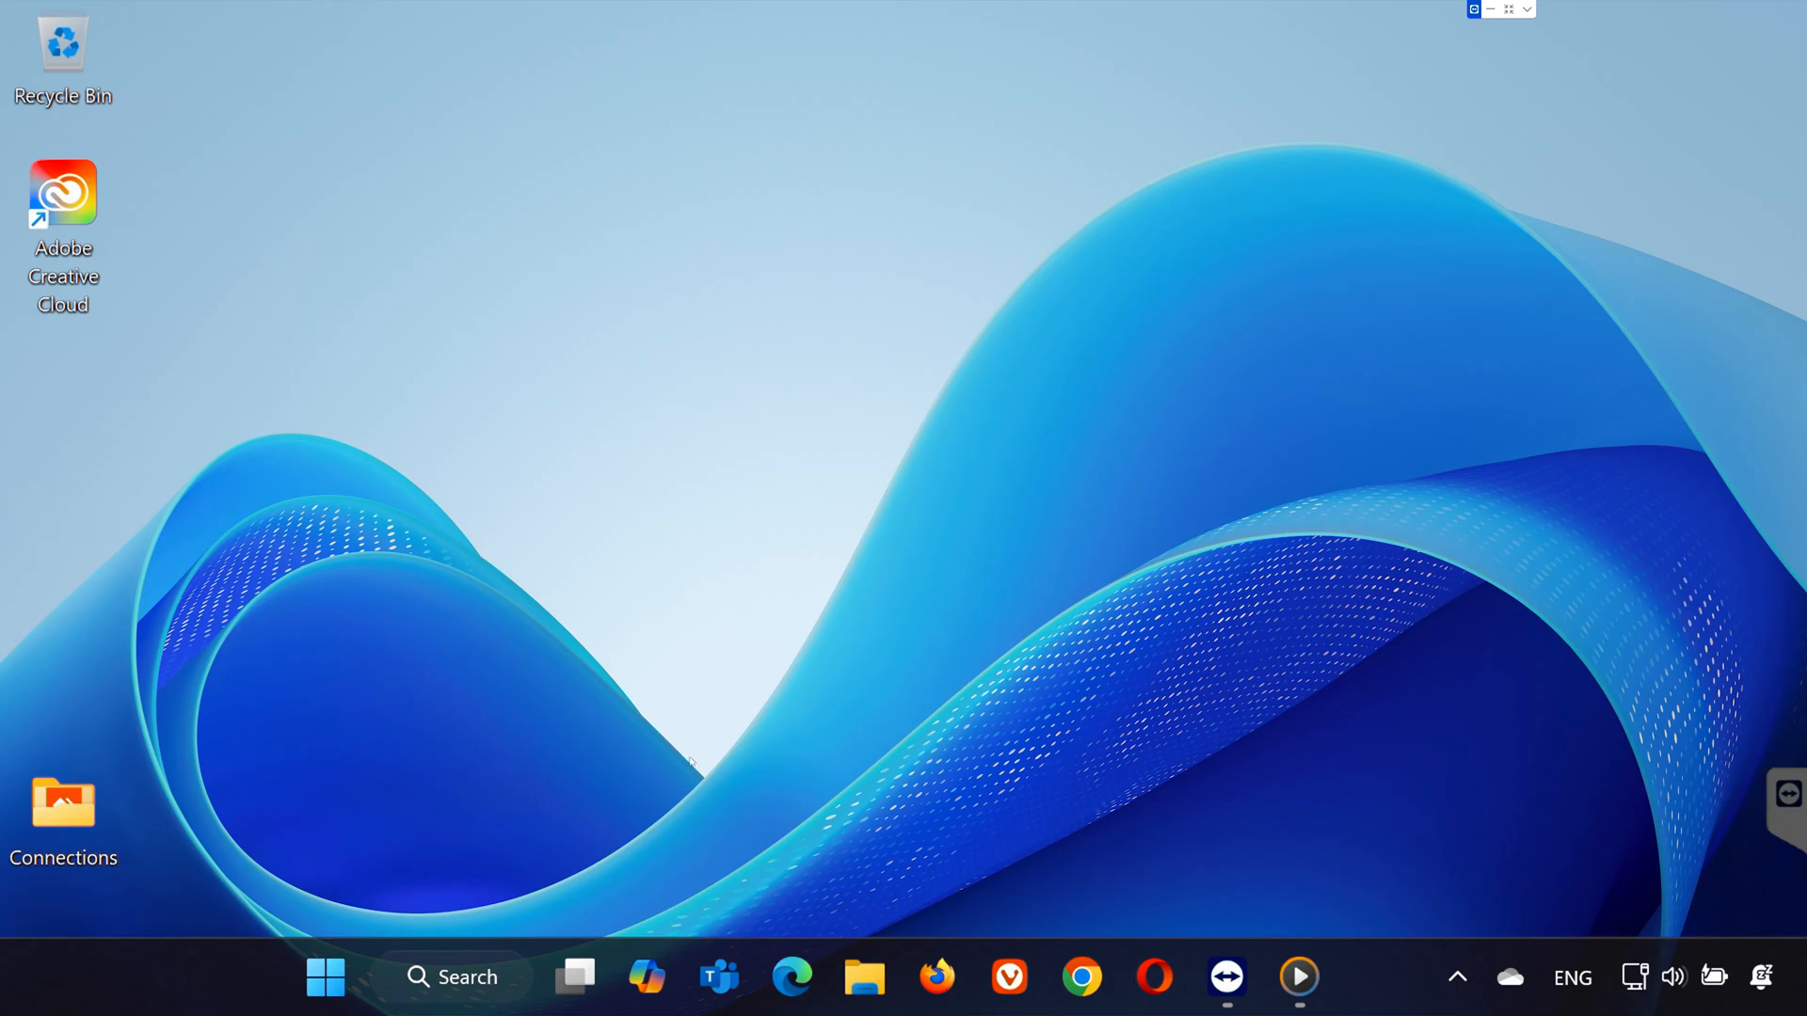
mouse_move(566, 807)
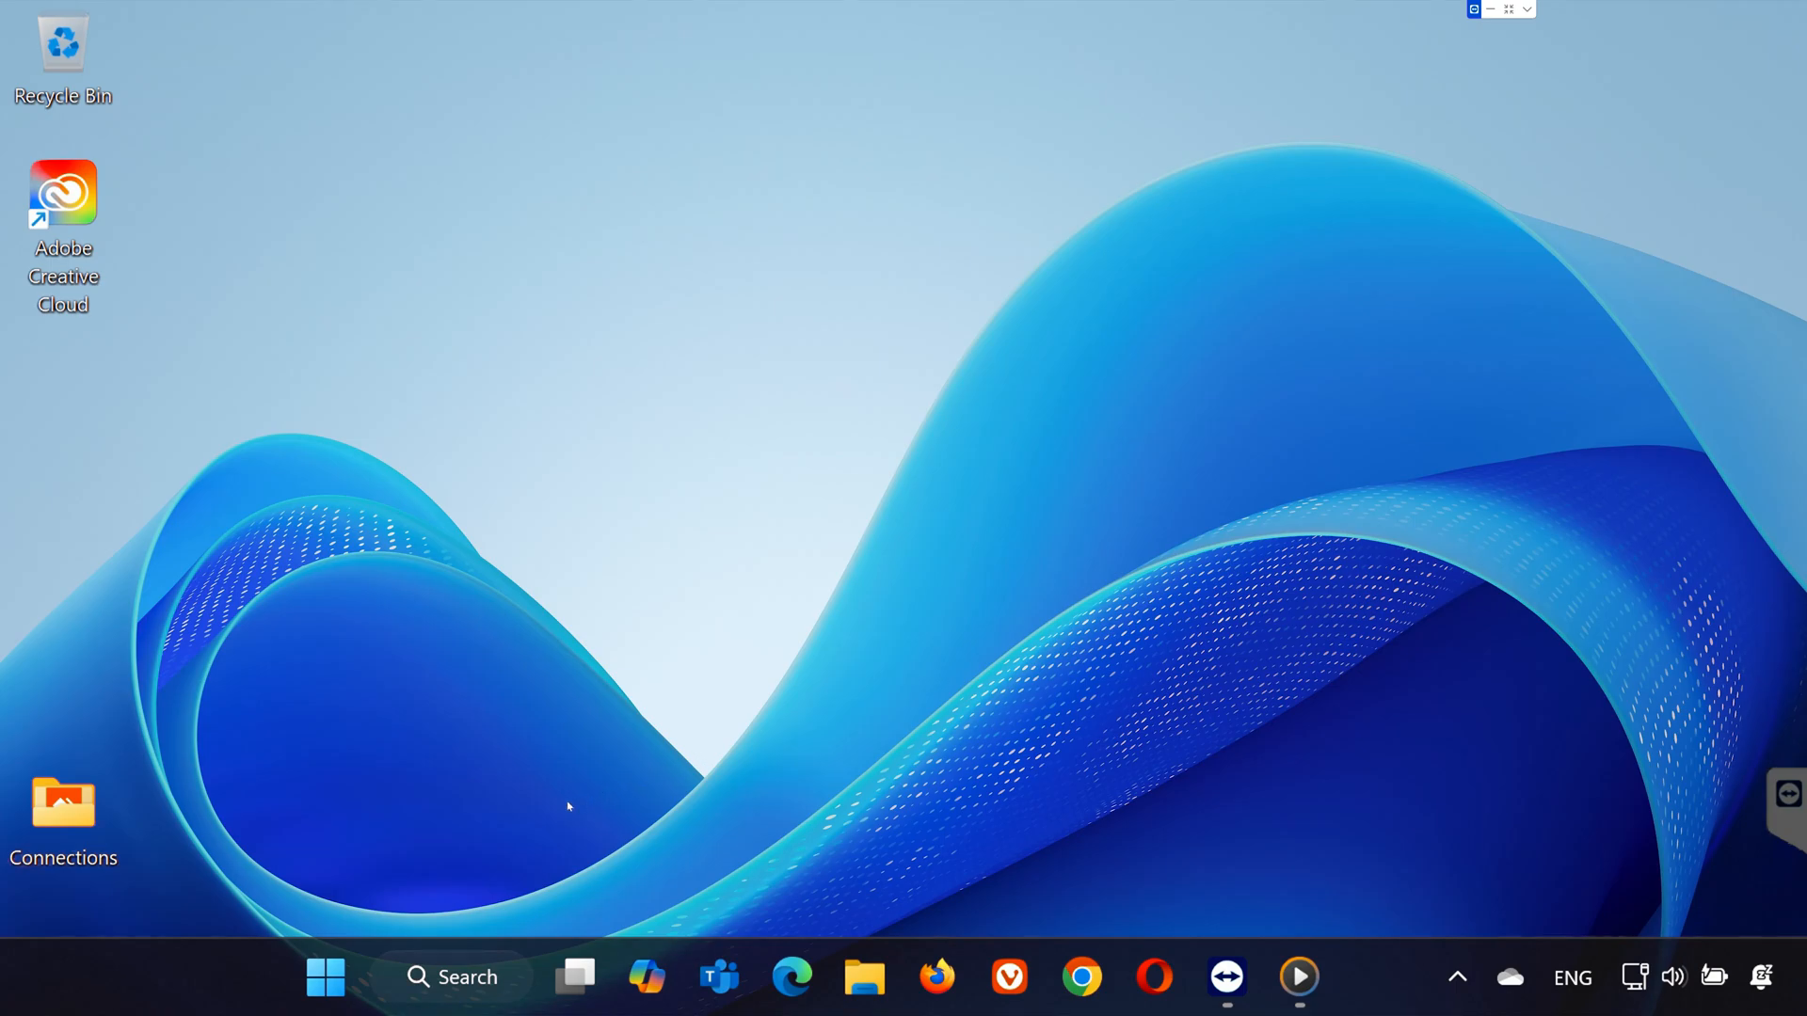
- End the Creative Cloud process in Task Manager, close it, and bring up the Creative Cloud shortcut's options
text(tas)
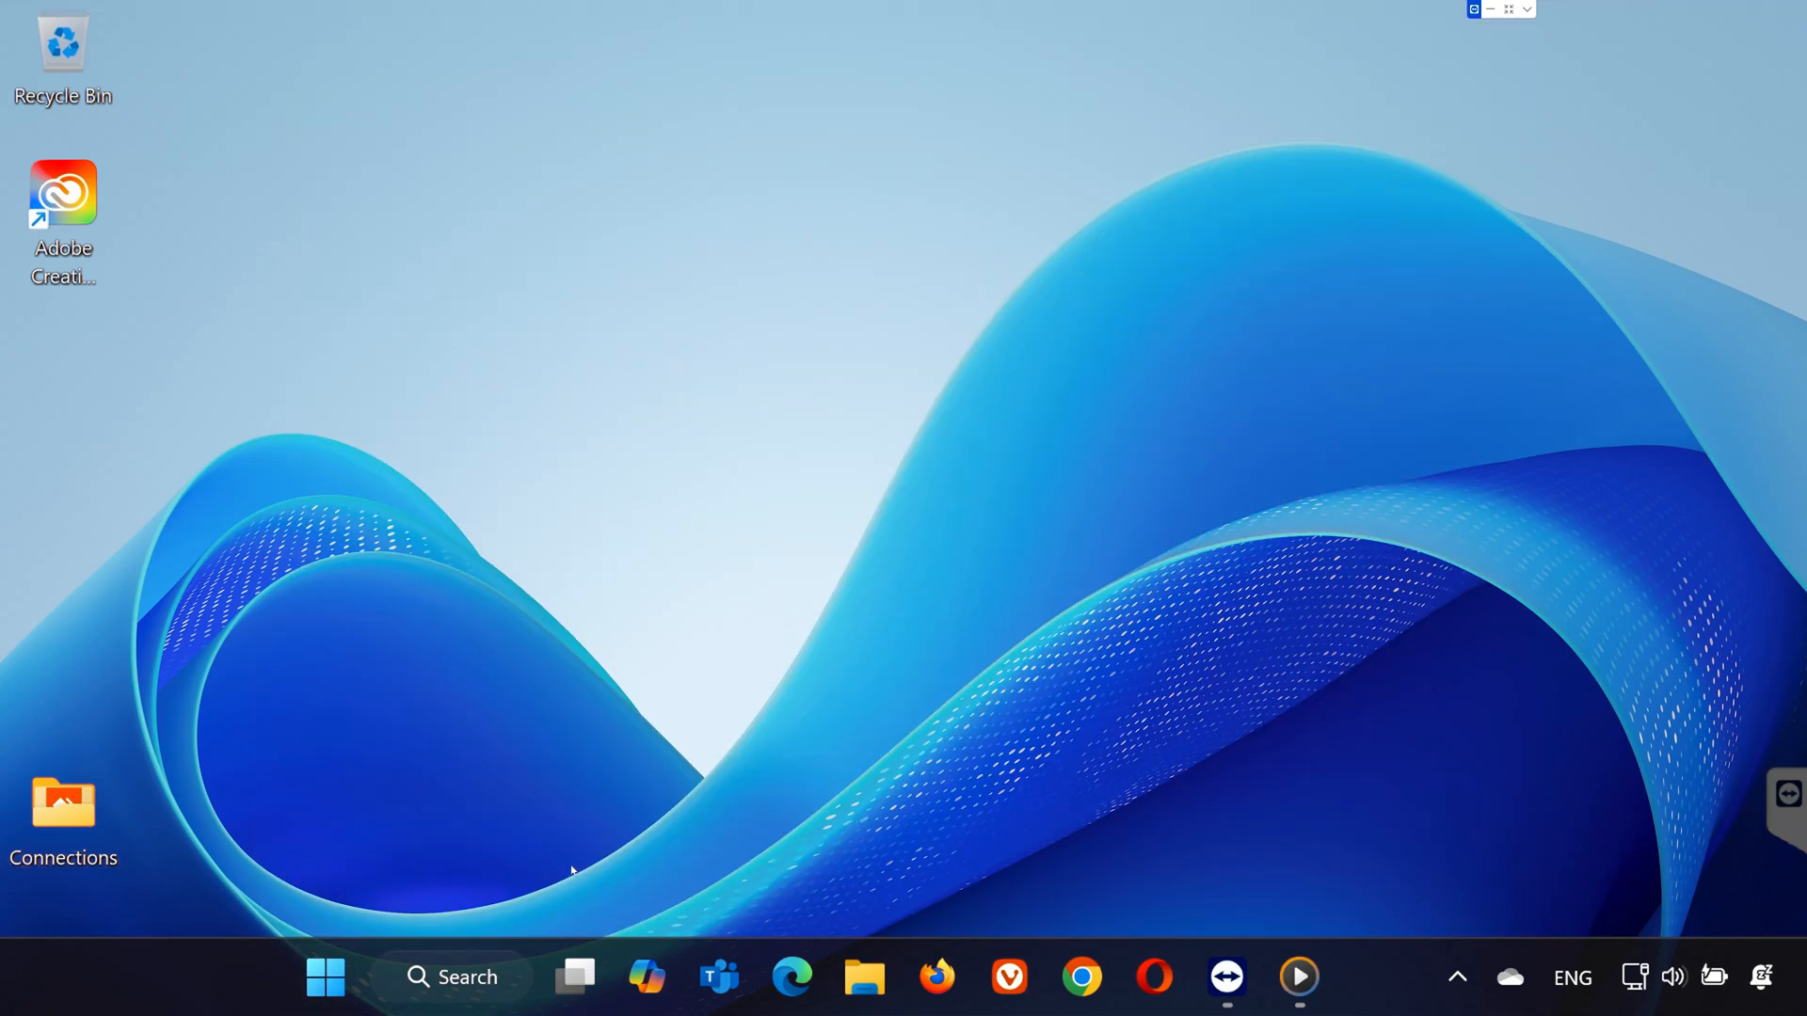
click(1298, 977)
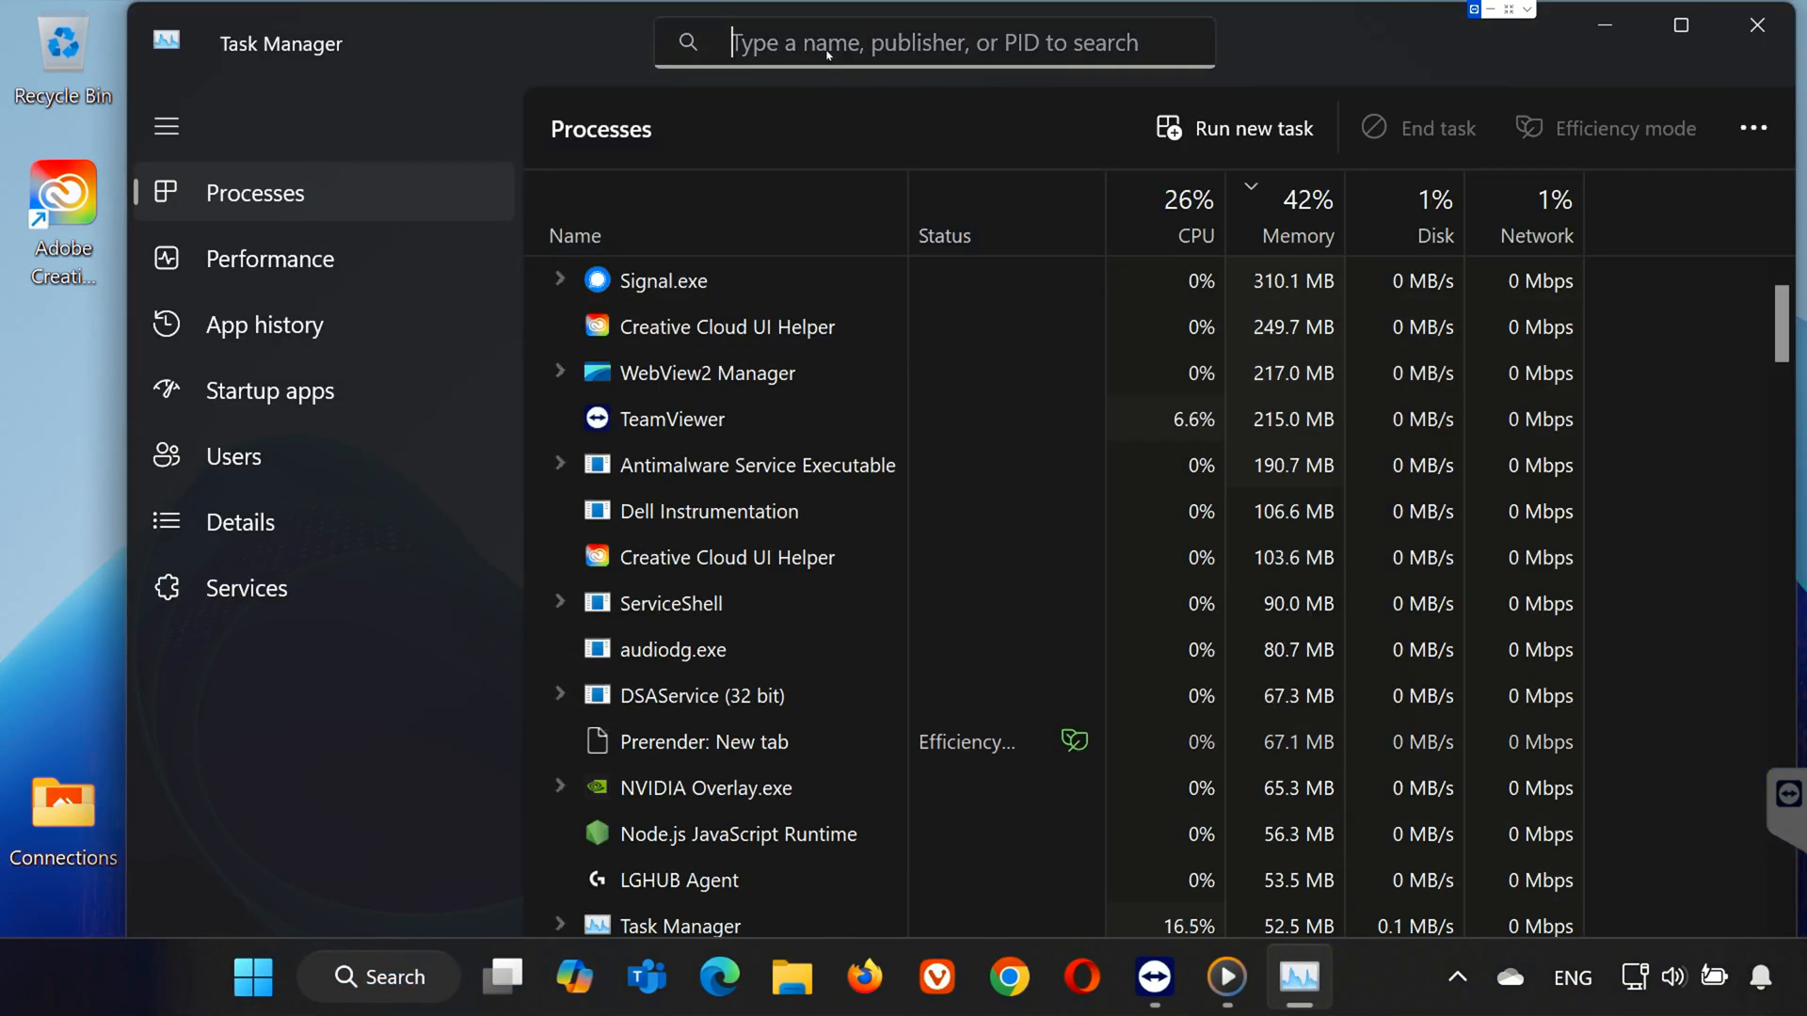
text(creative)
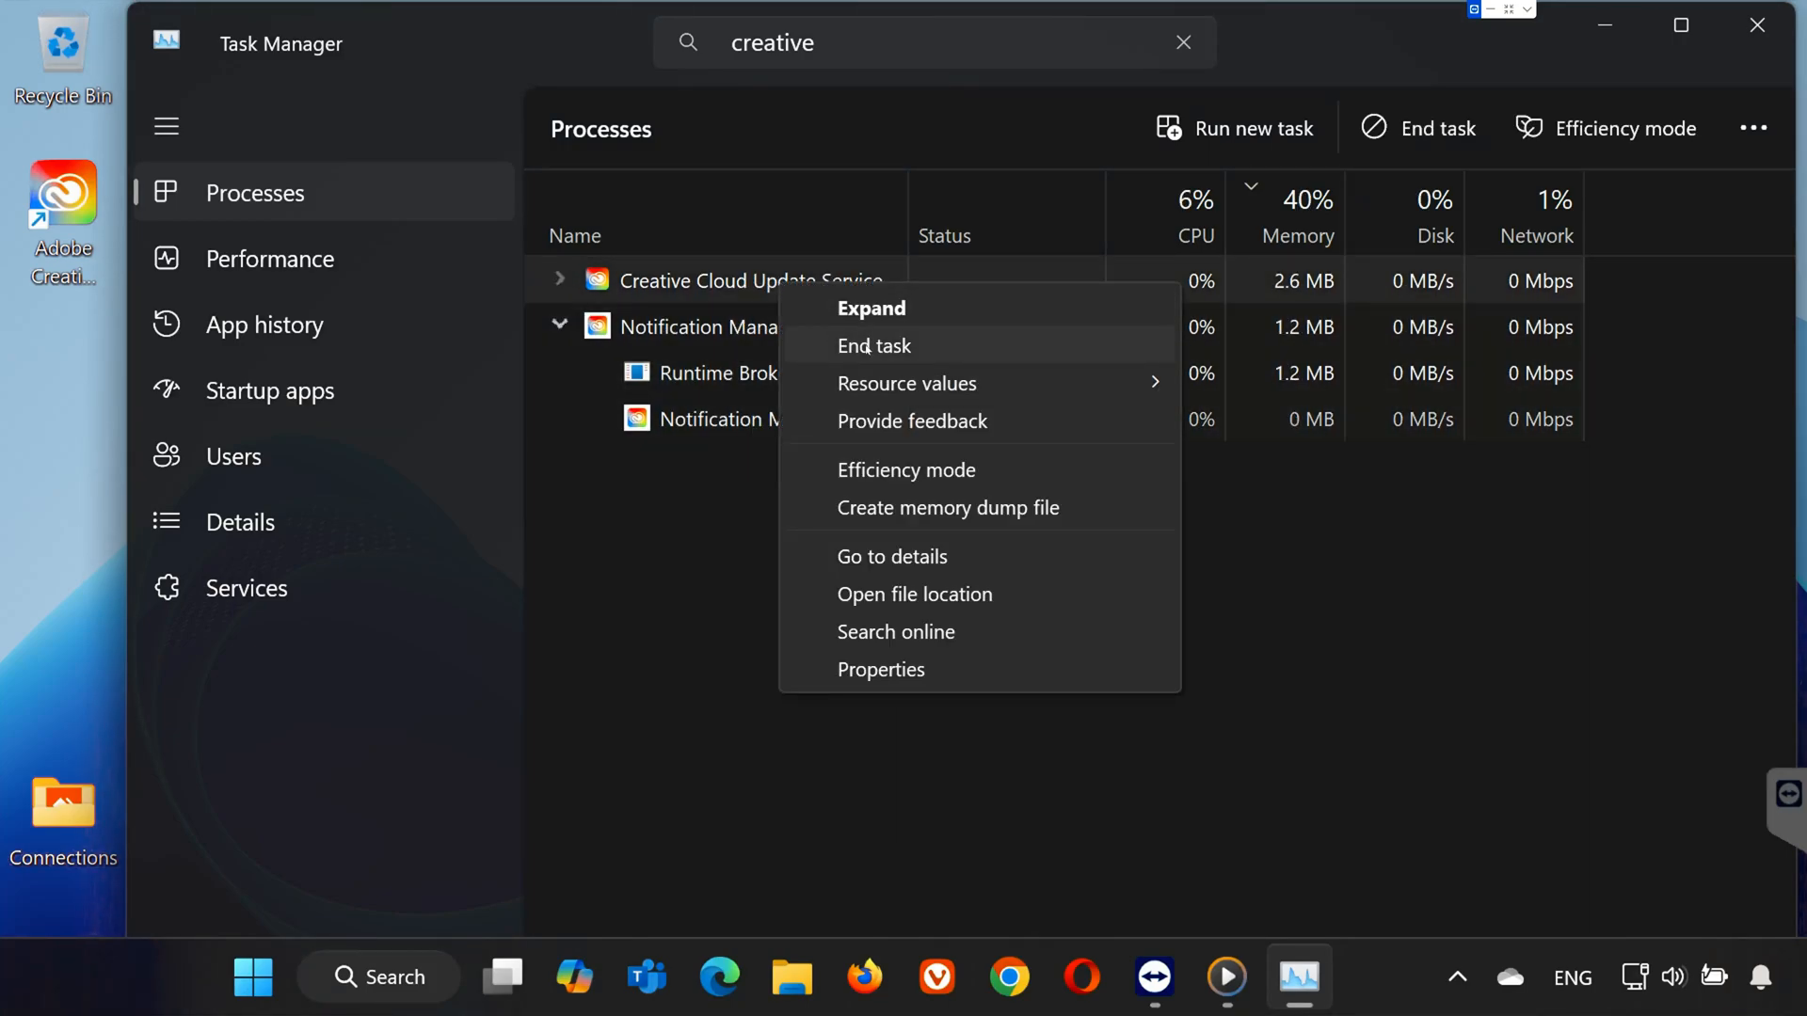
click(873, 346)
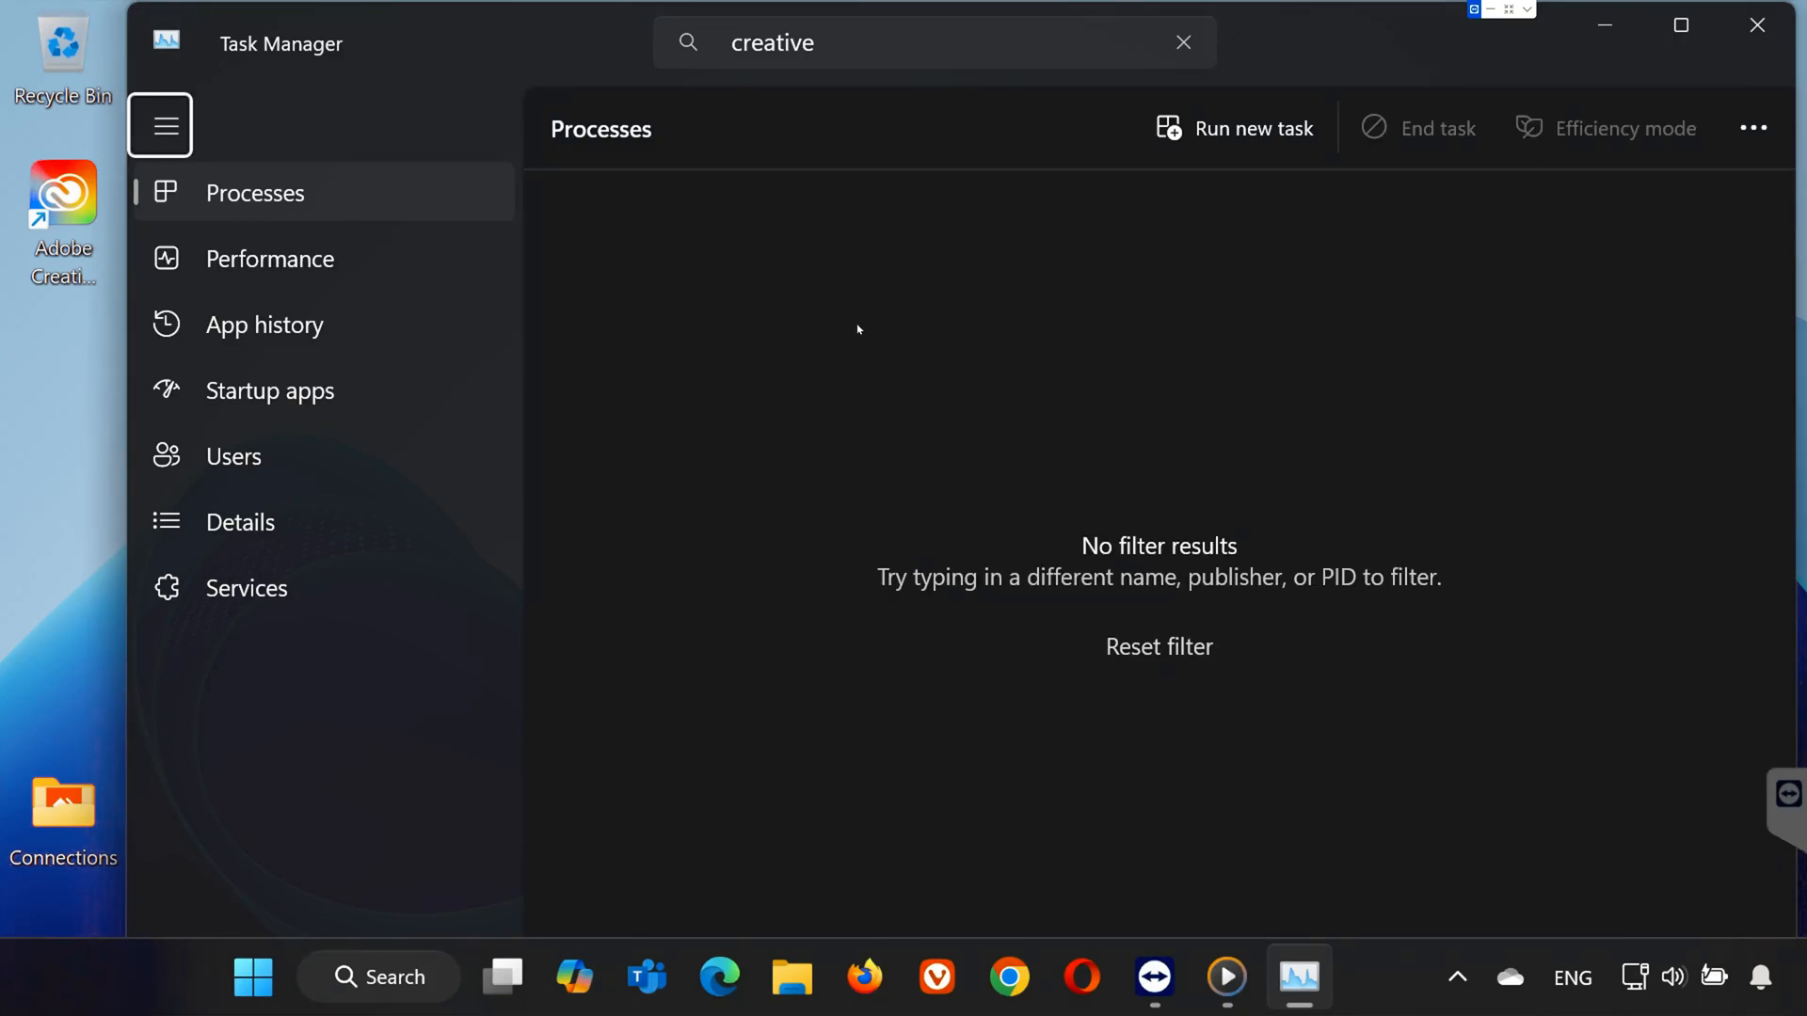
click(1756, 24)
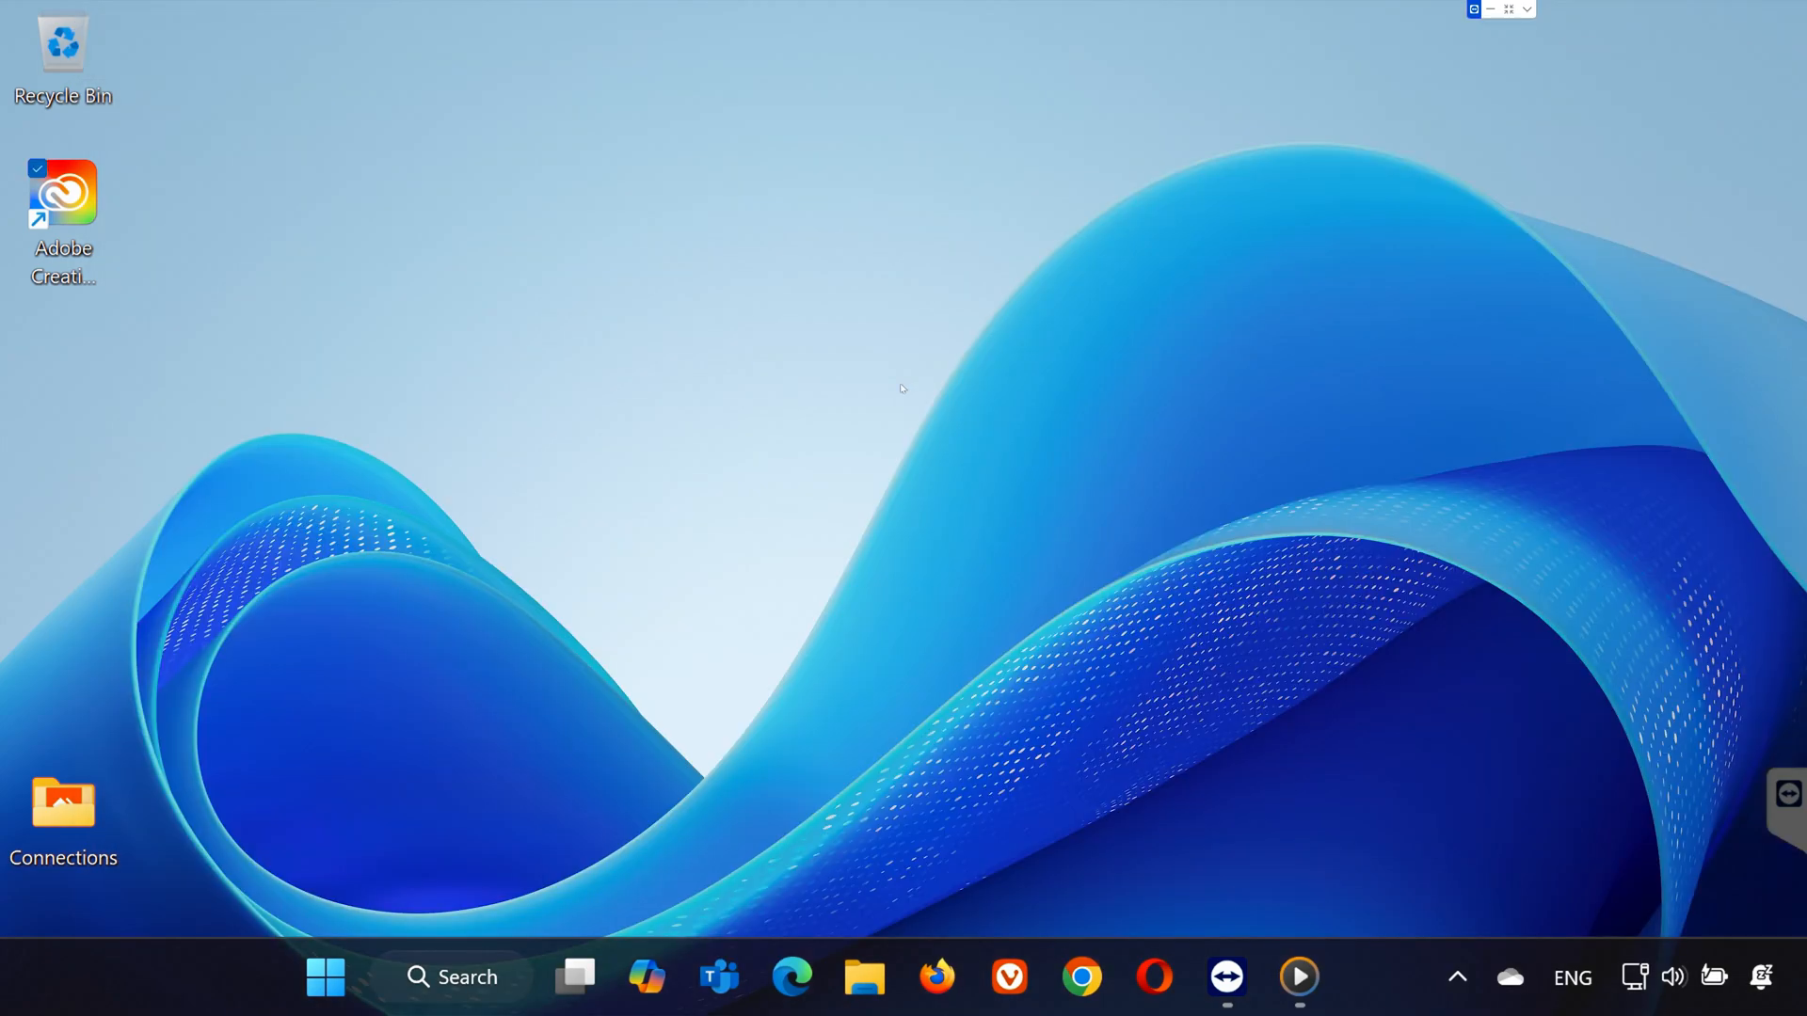
right_click(62, 194)
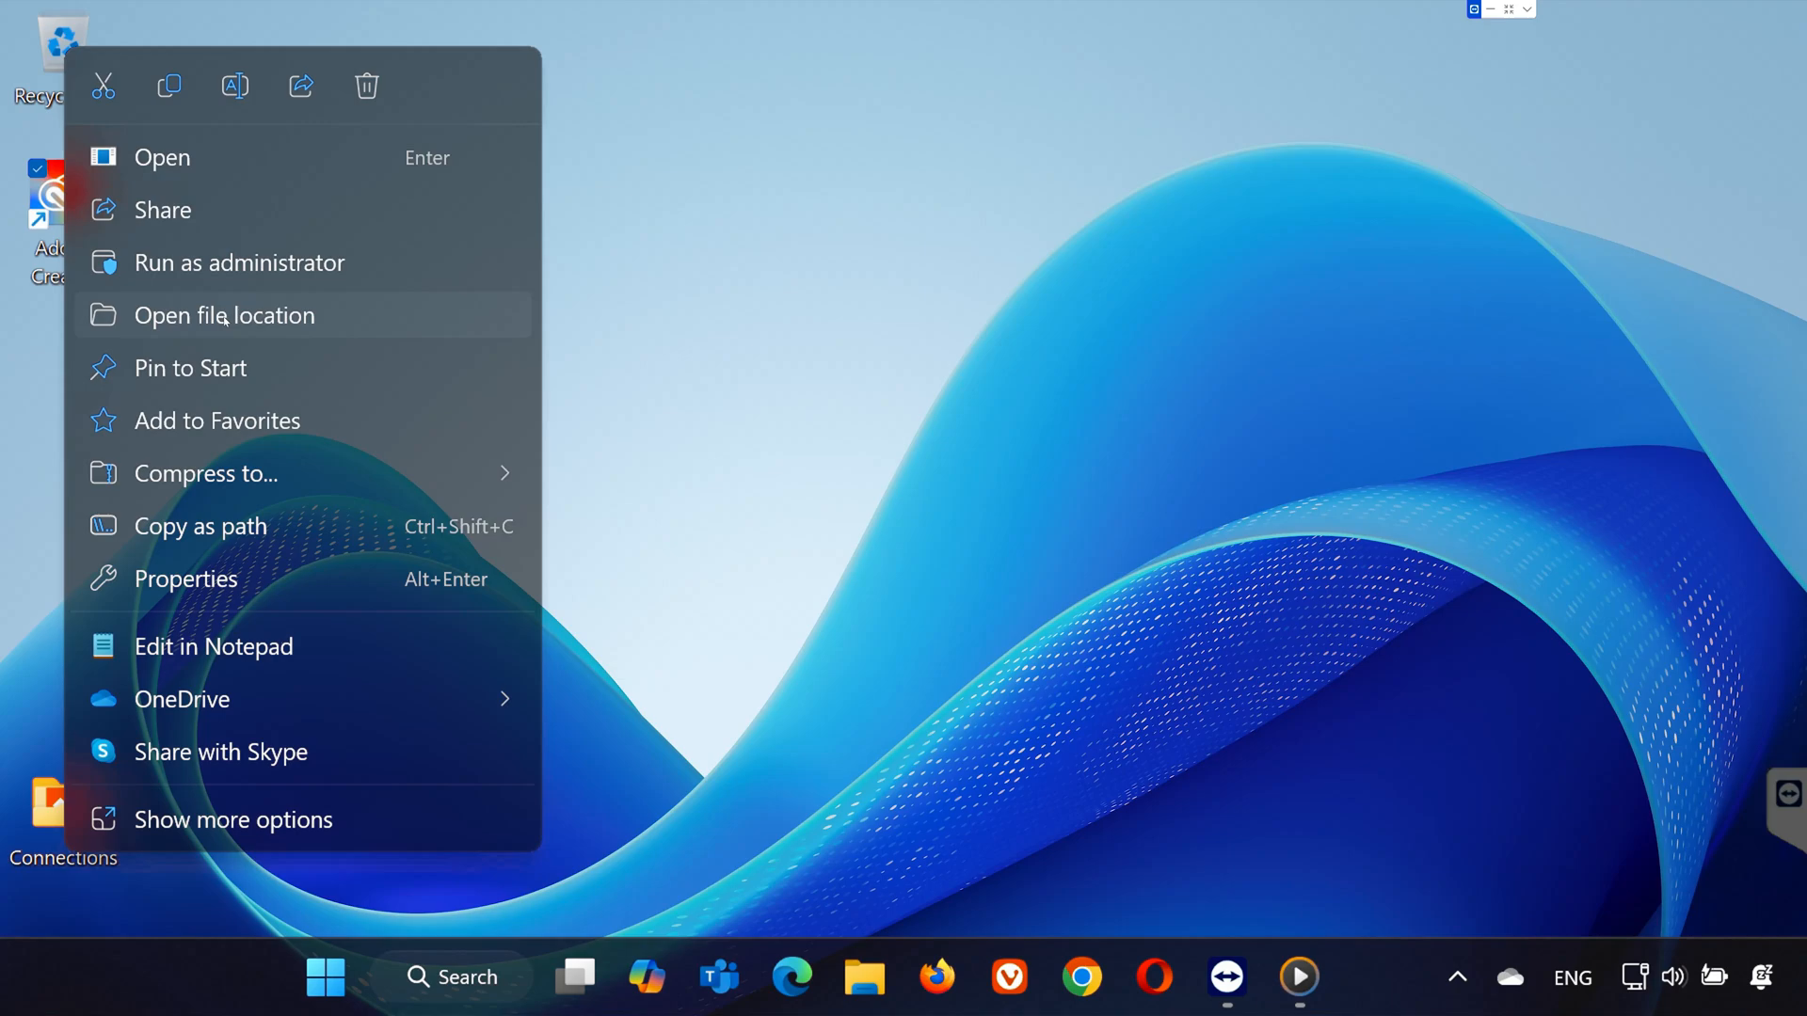
- From the shortcut's file location, disable fullscreen optimizations in Creative Cloud.exe's Compatibility settings and apply
click(224, 314)
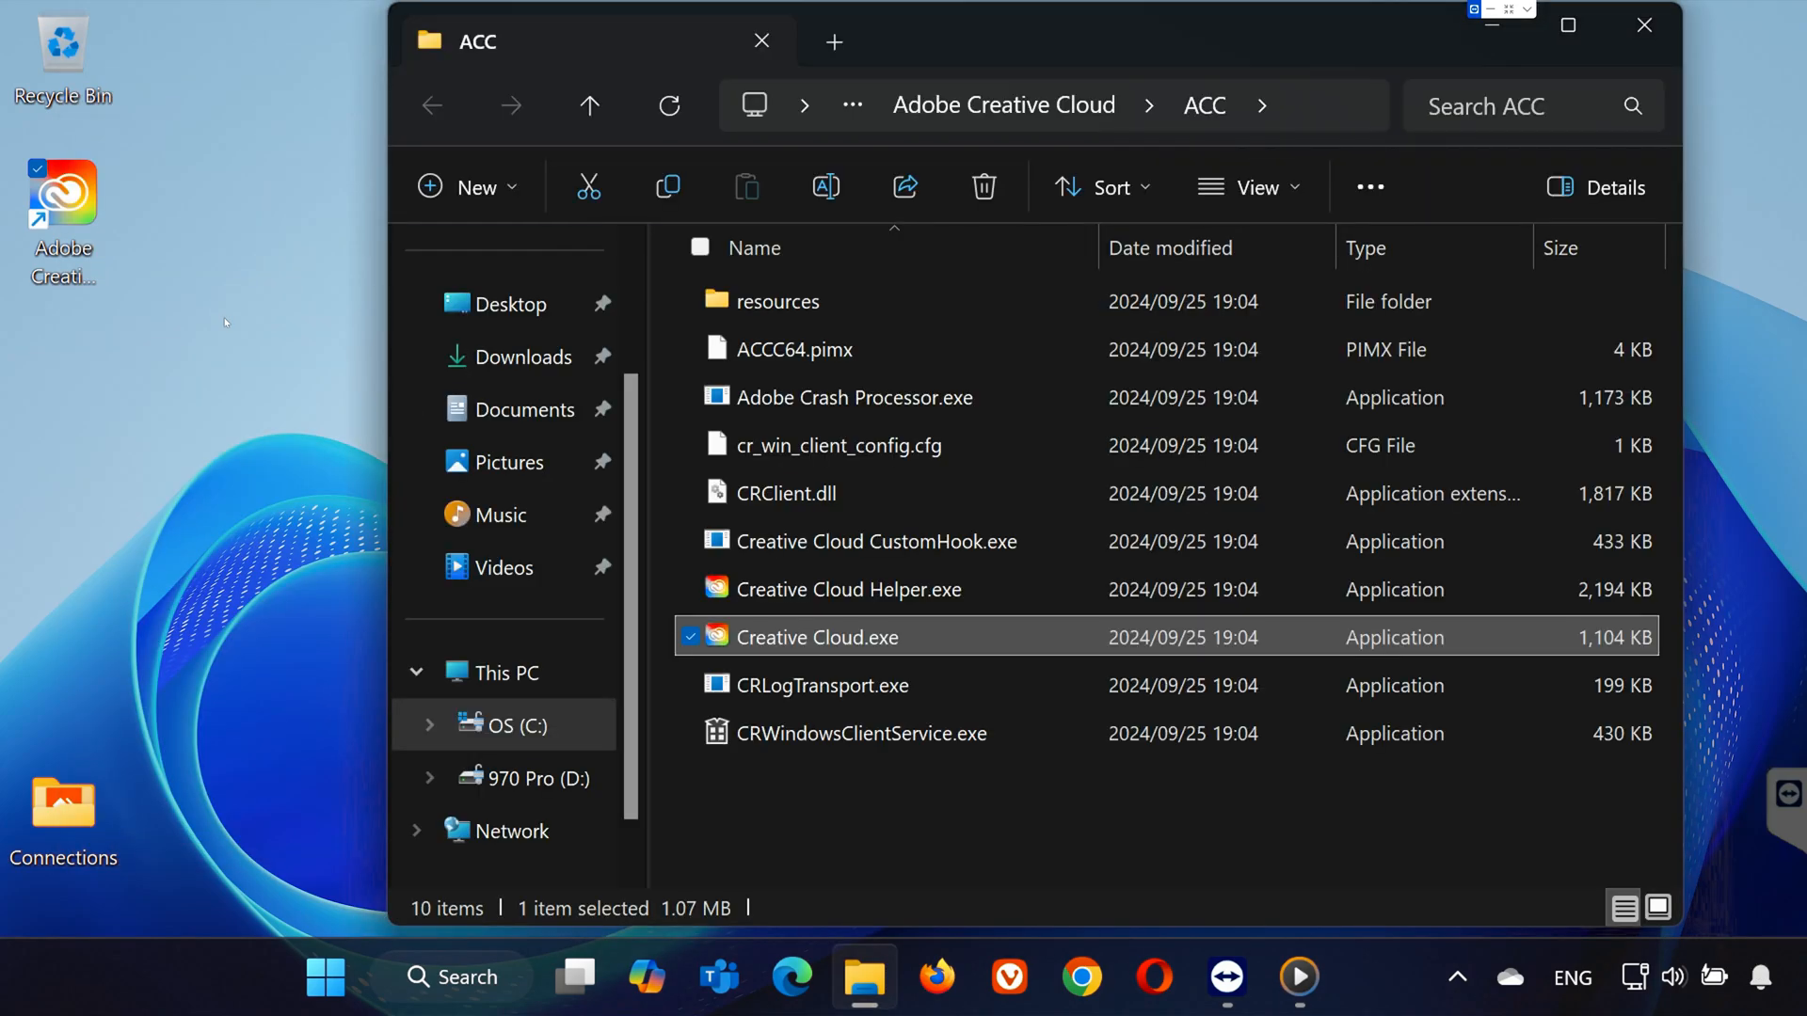
mouse_move(963, 644)
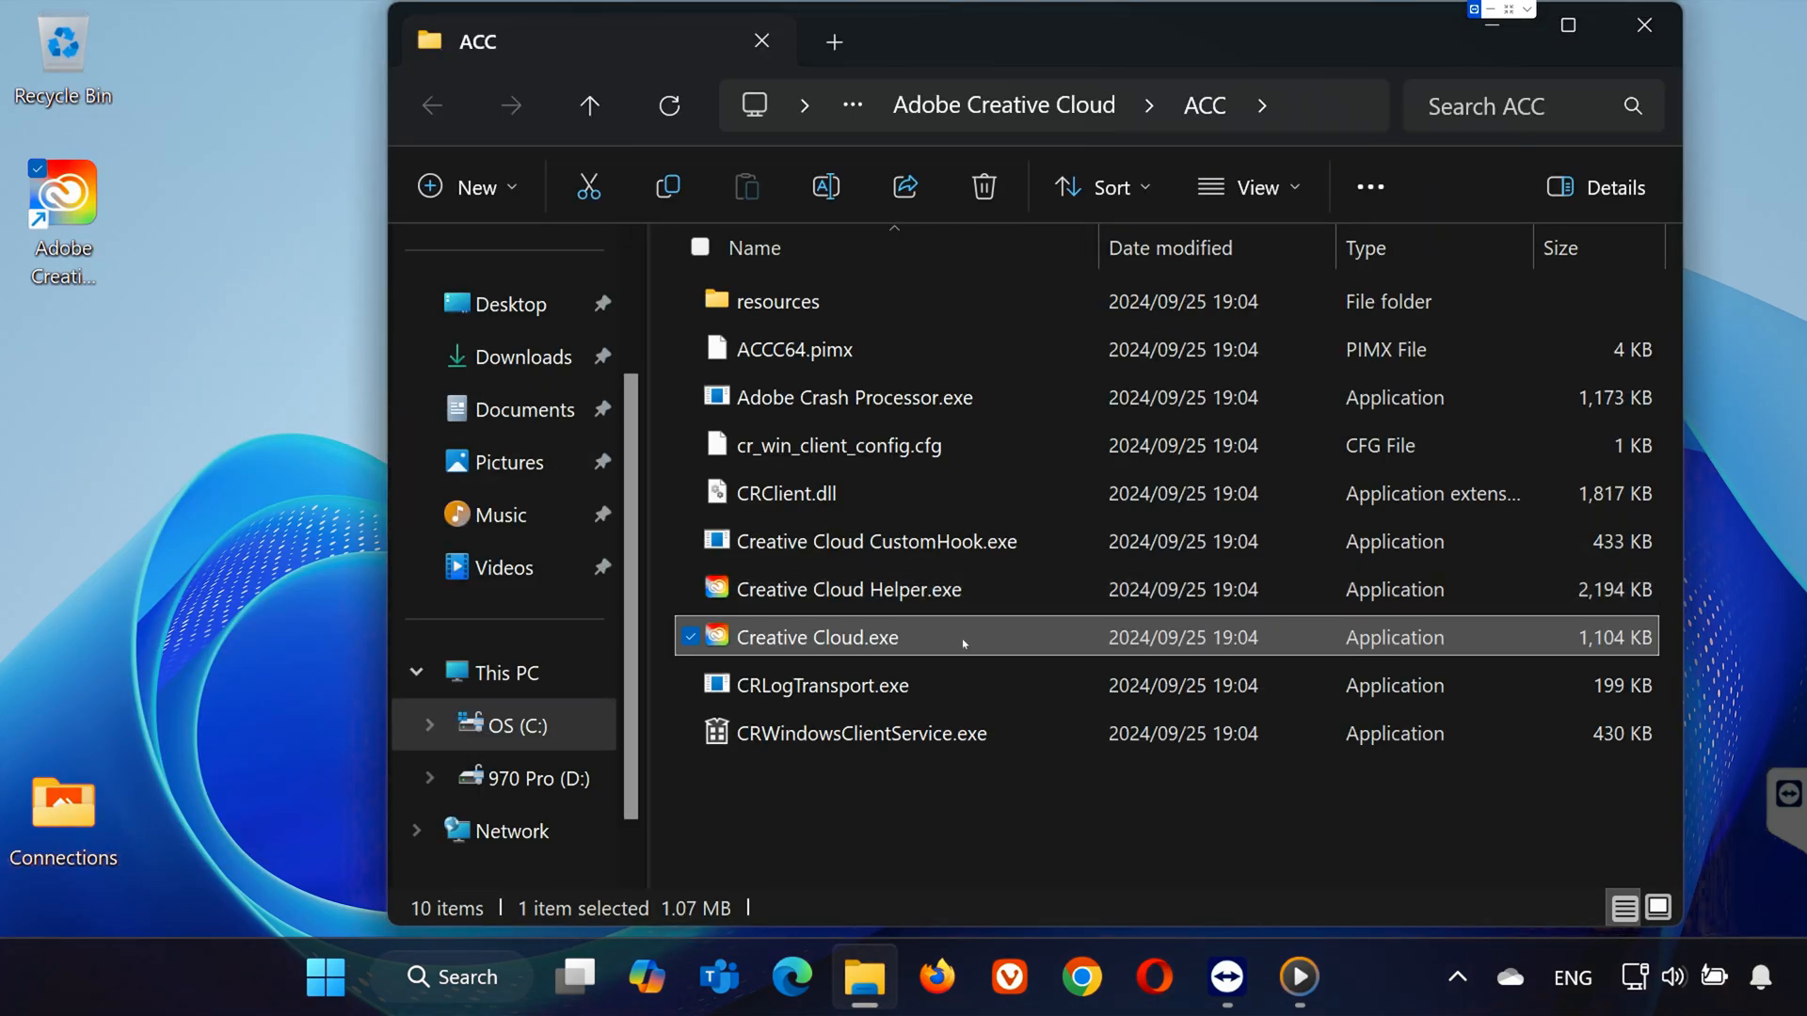
right_click(817, 638)
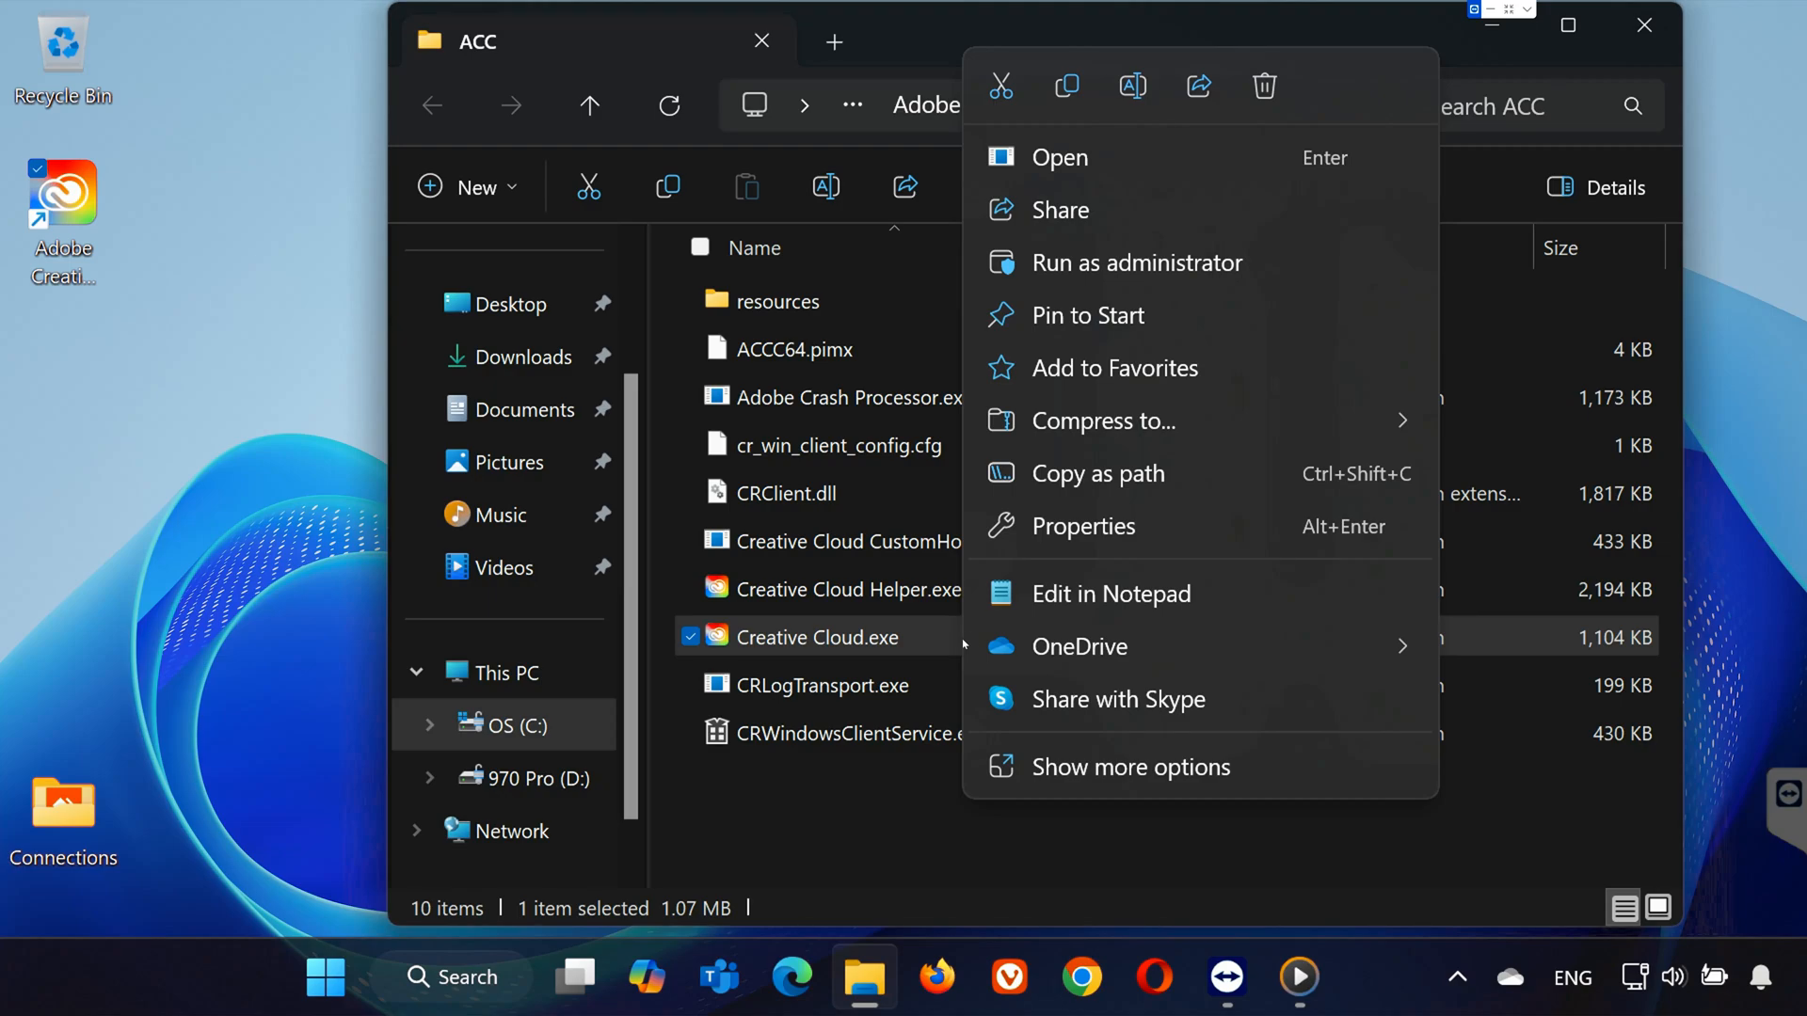
click(1084, 525)
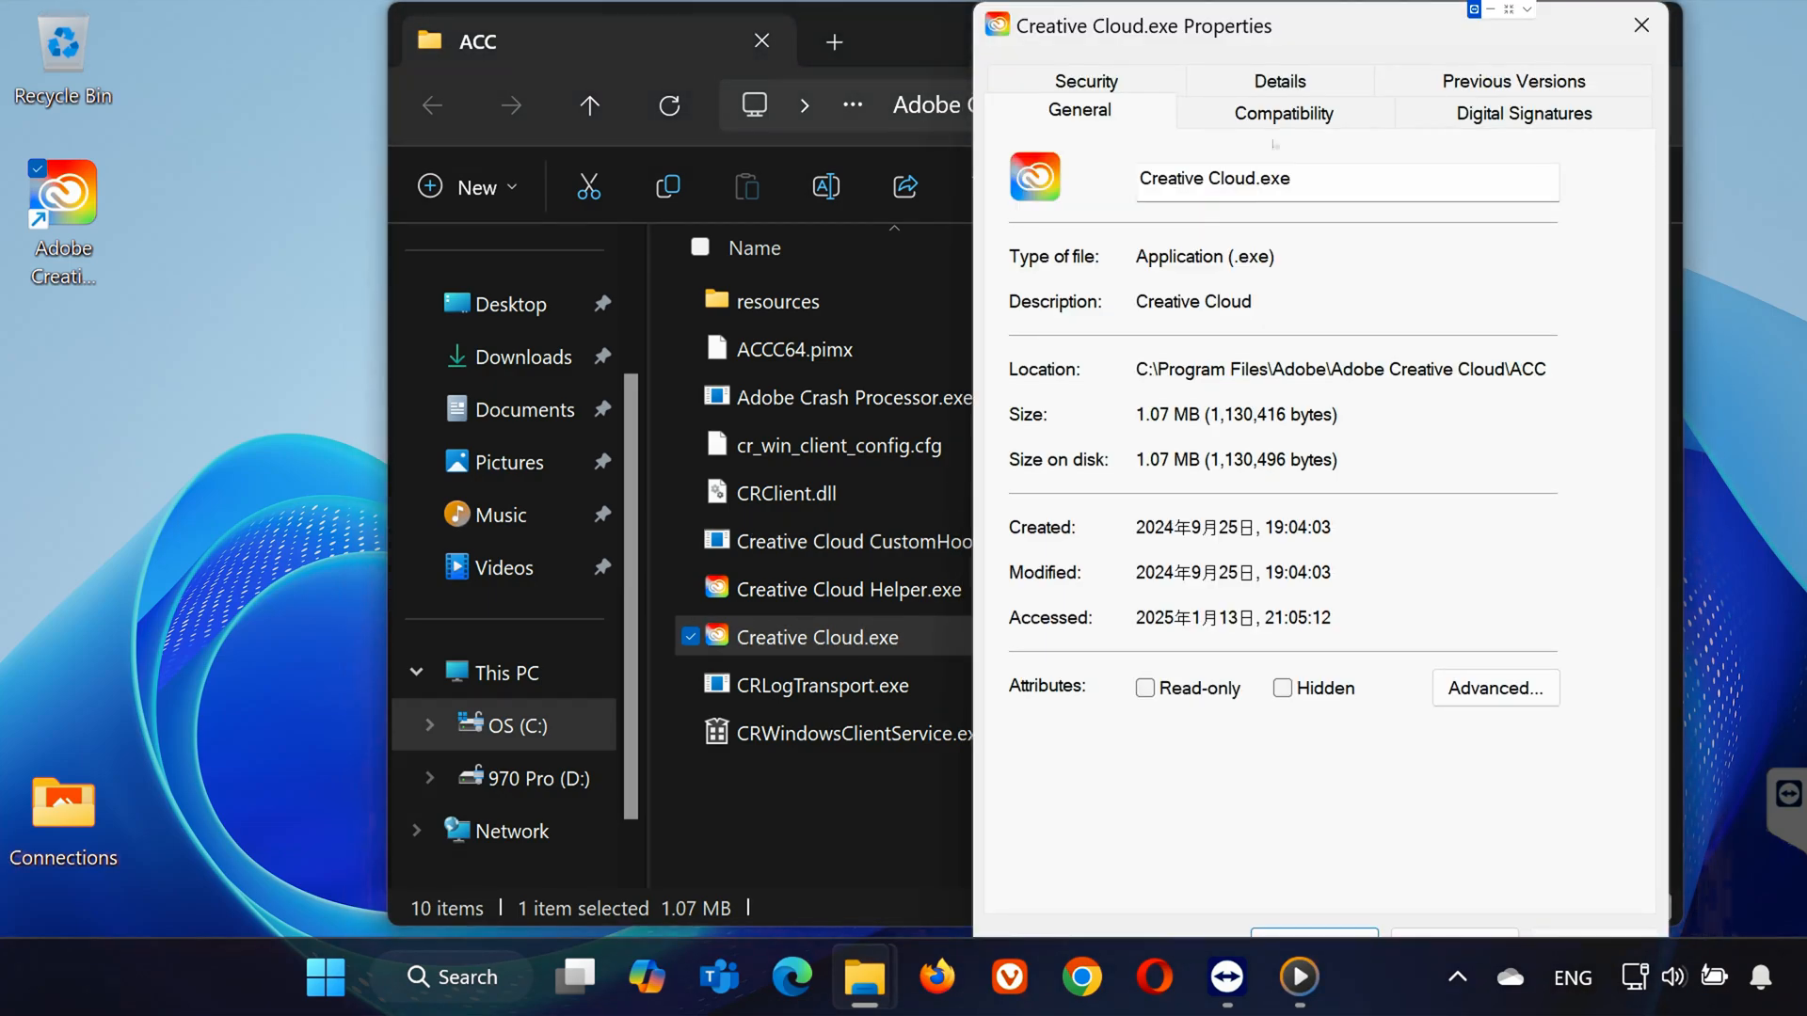
click(1282, 112)
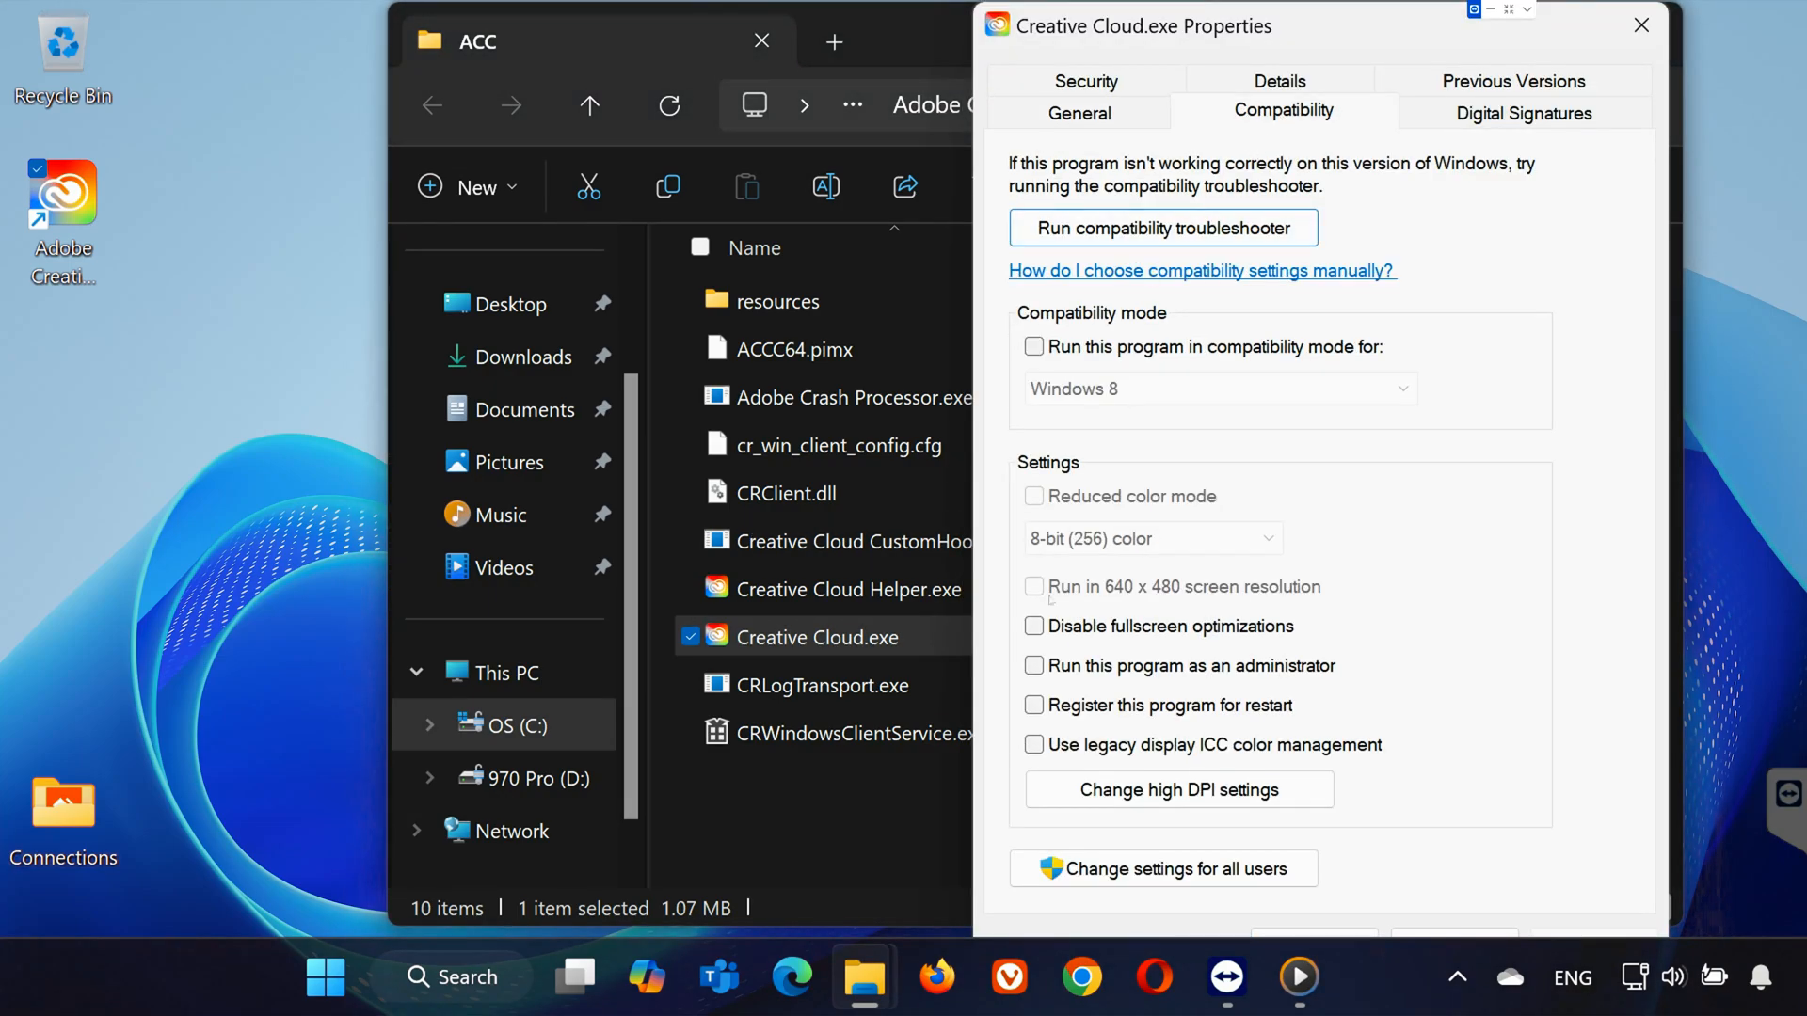
click(1034, 624)
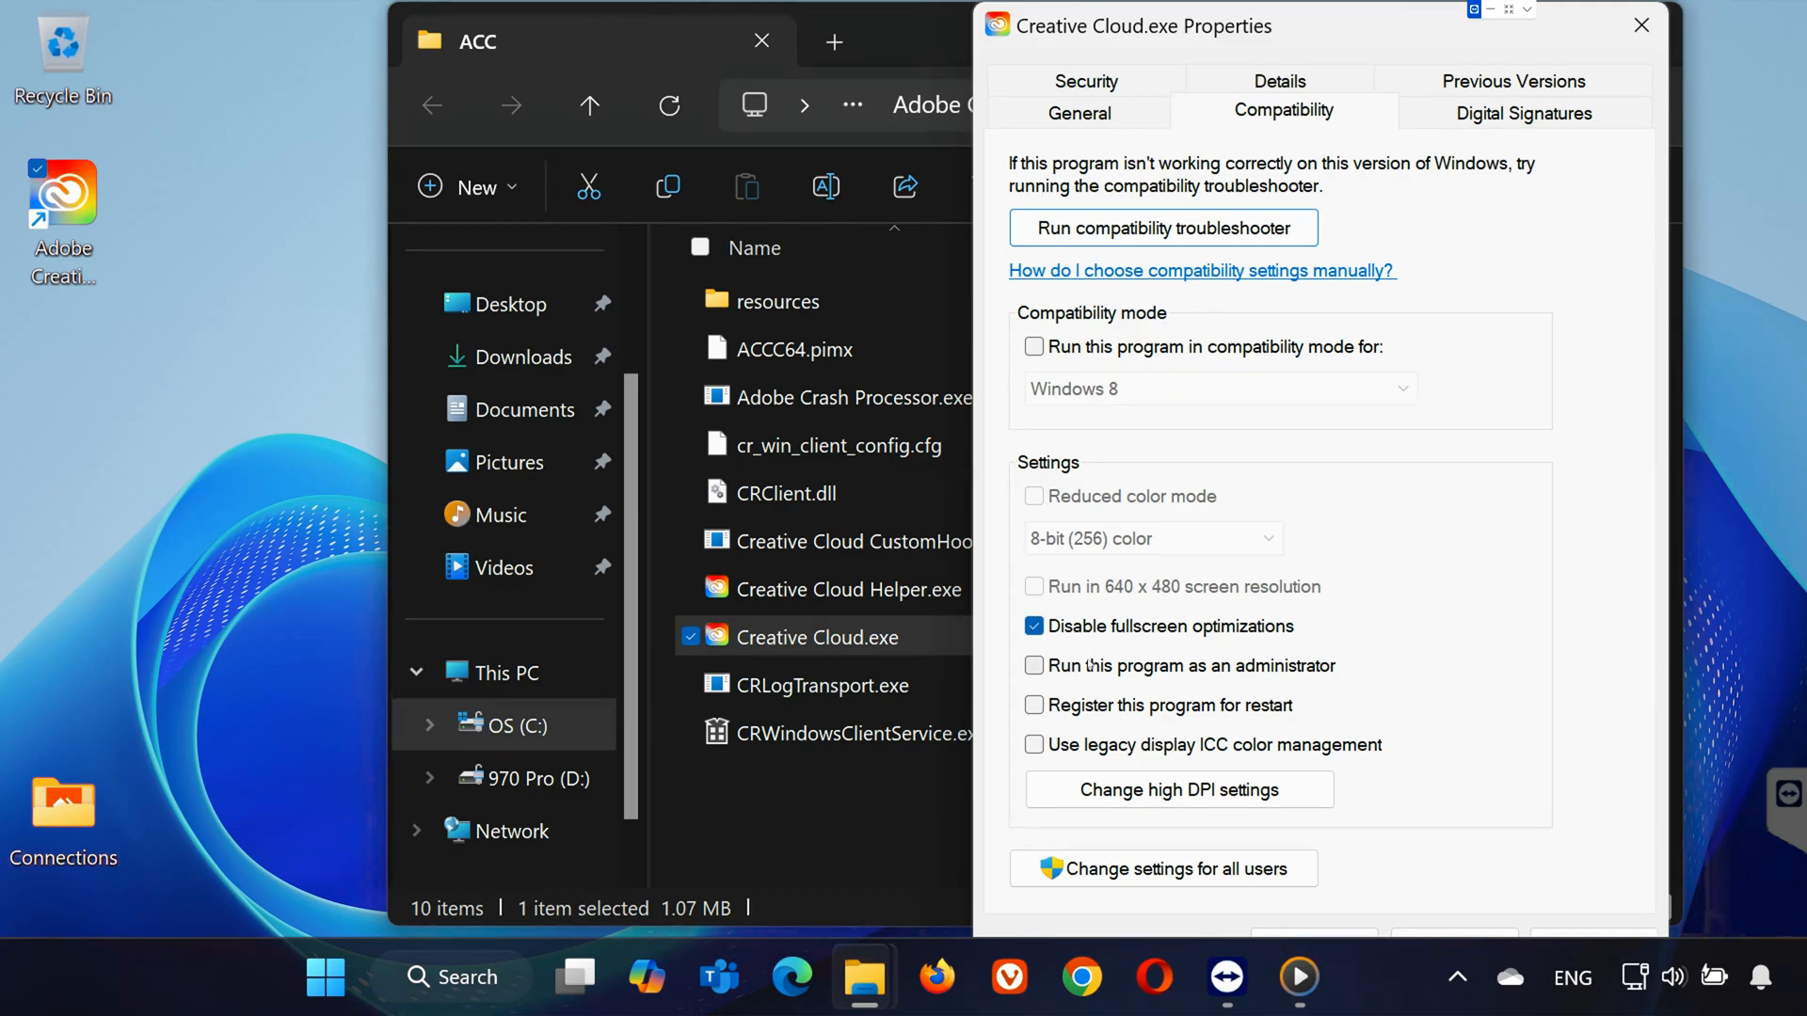
click(1035, 664)
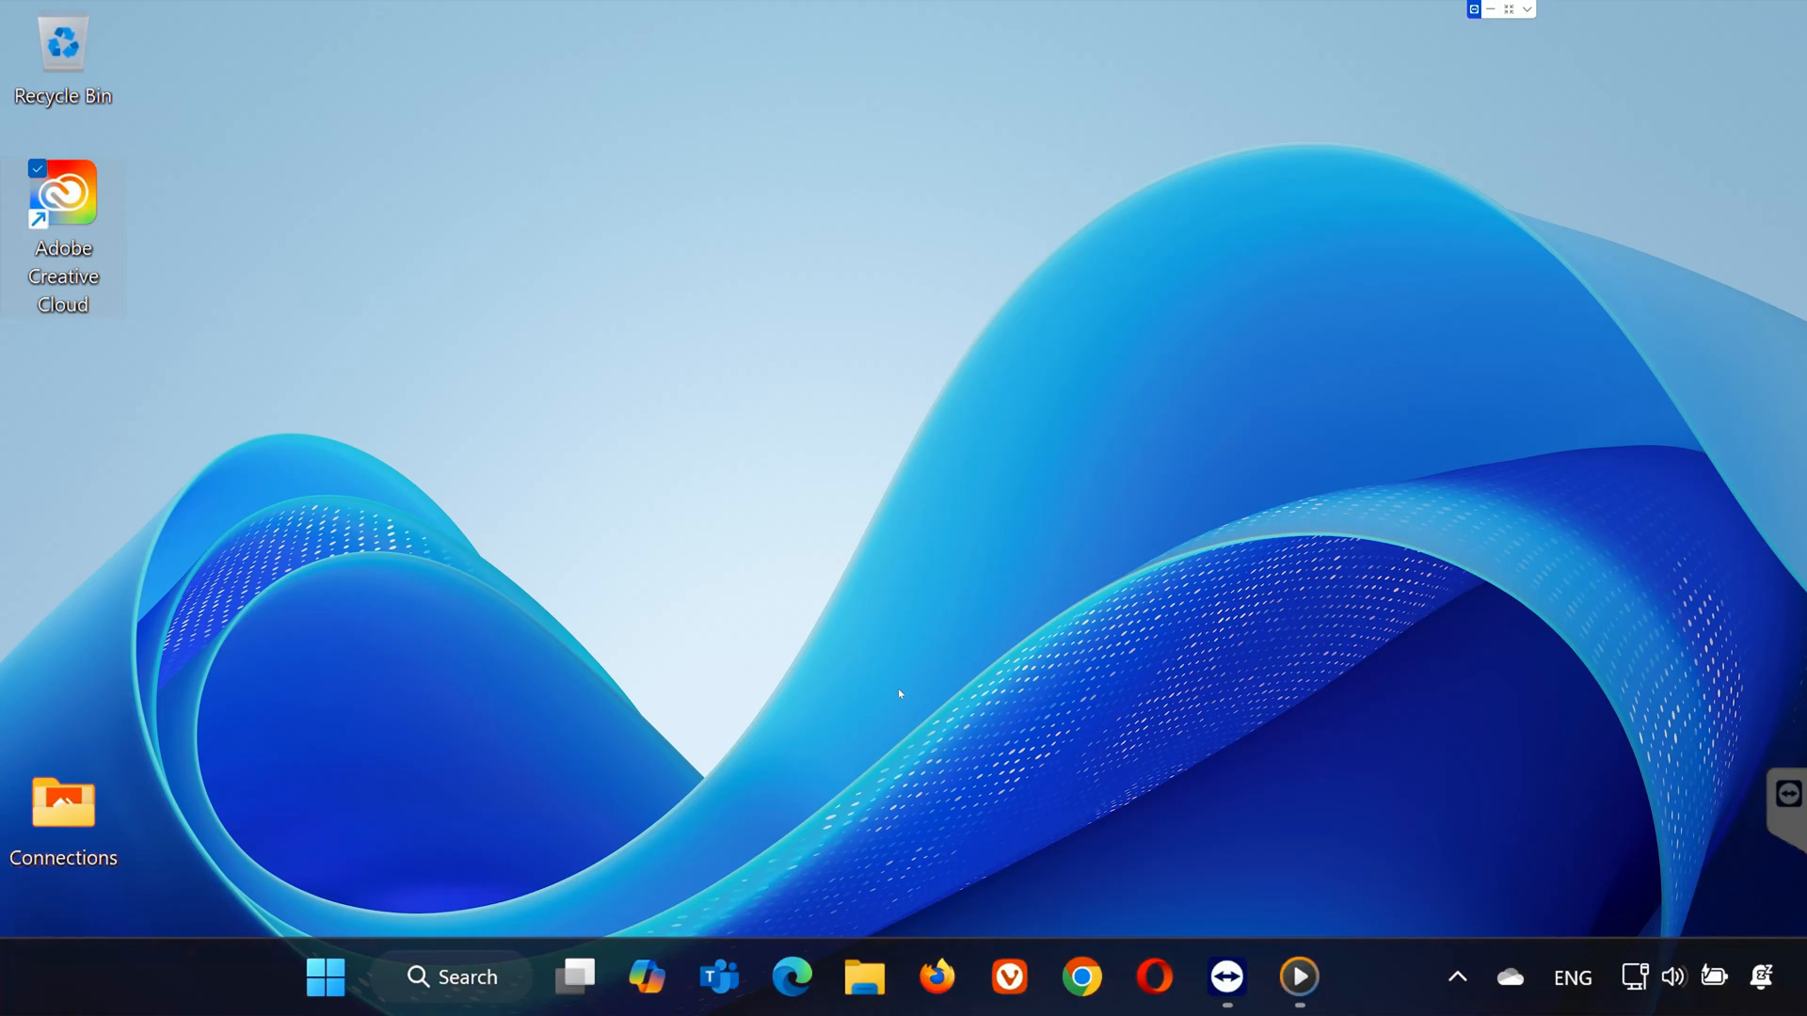
- Find the firewall via search and show the apps allowed through Windows Defender Firewall
click(326, 977)
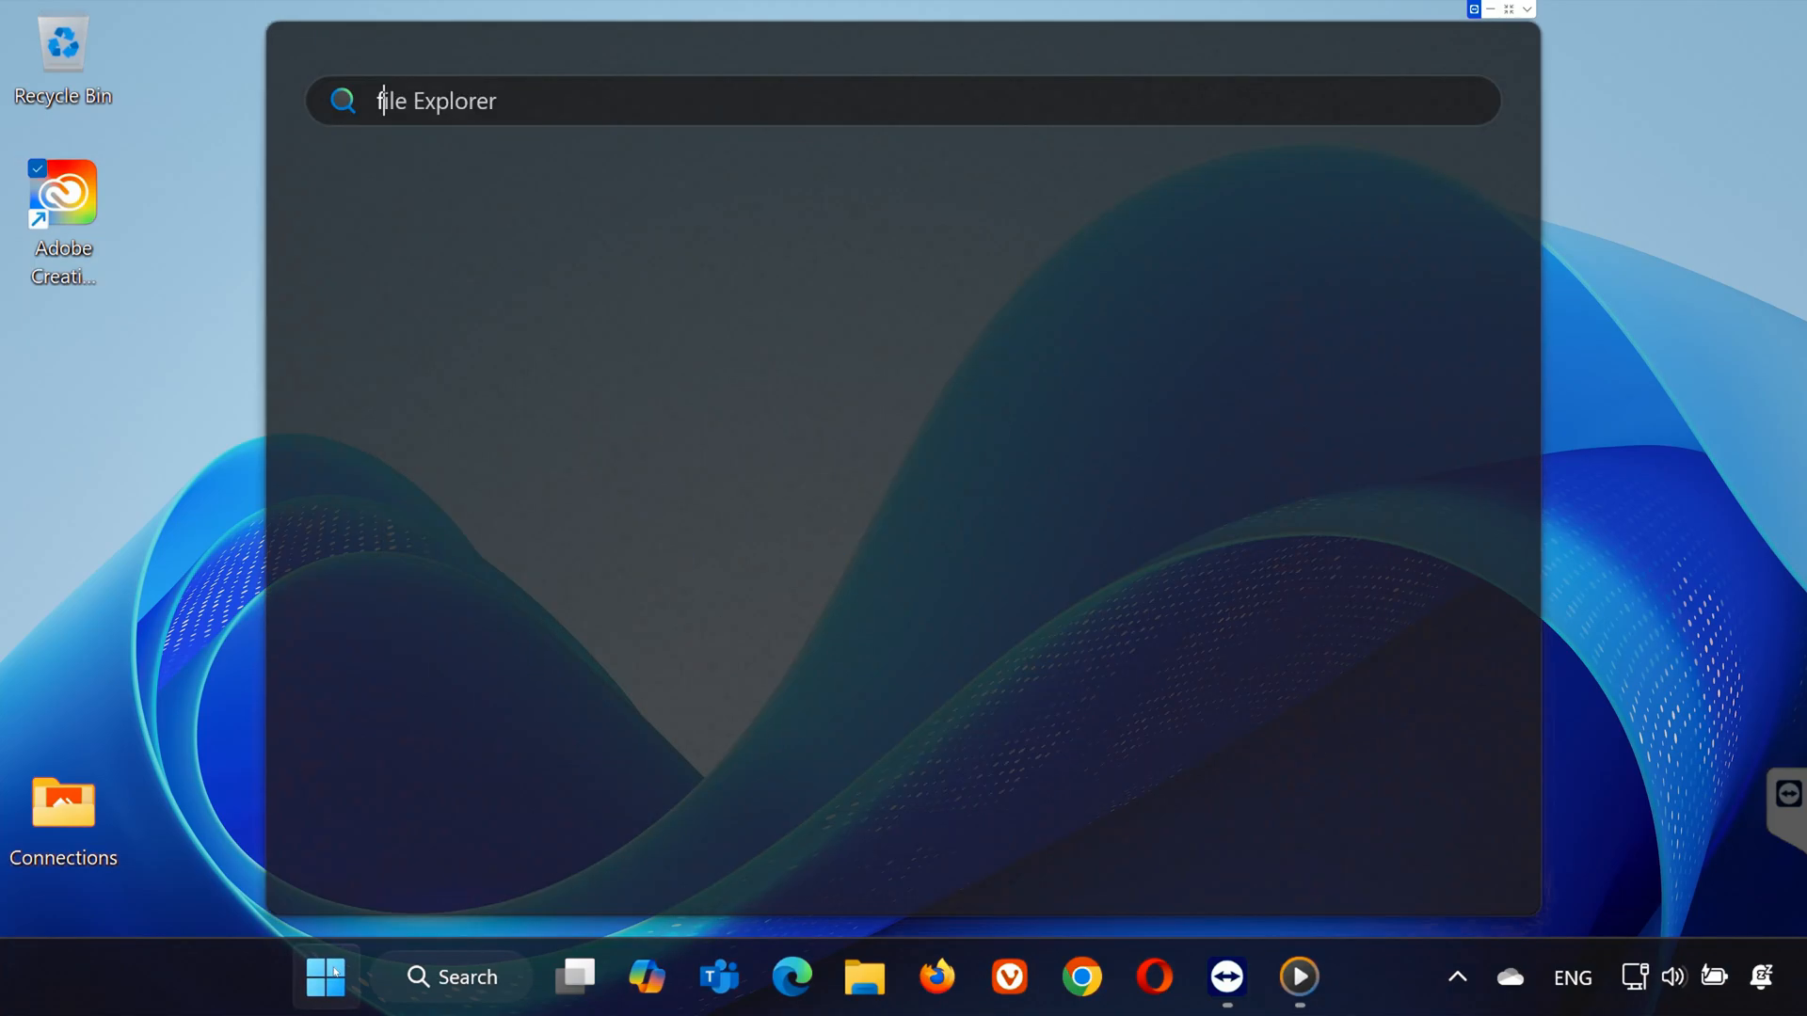
text(firew)
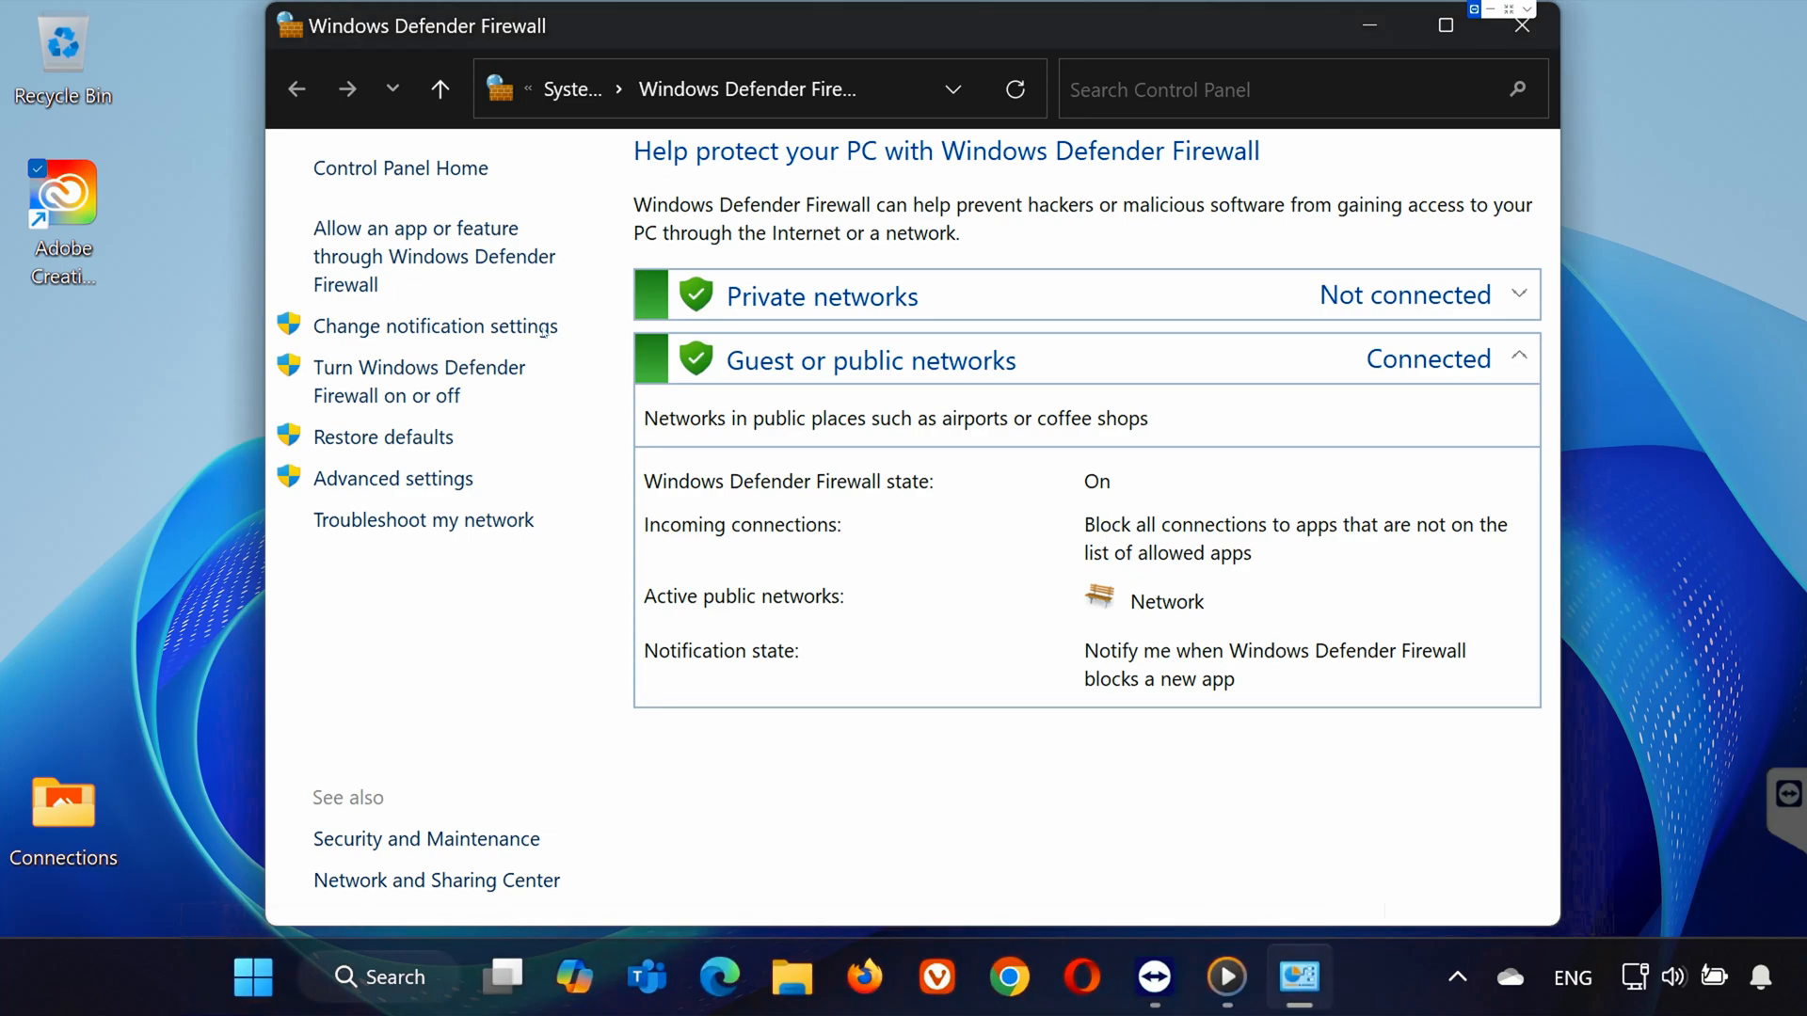
click(435, 256)
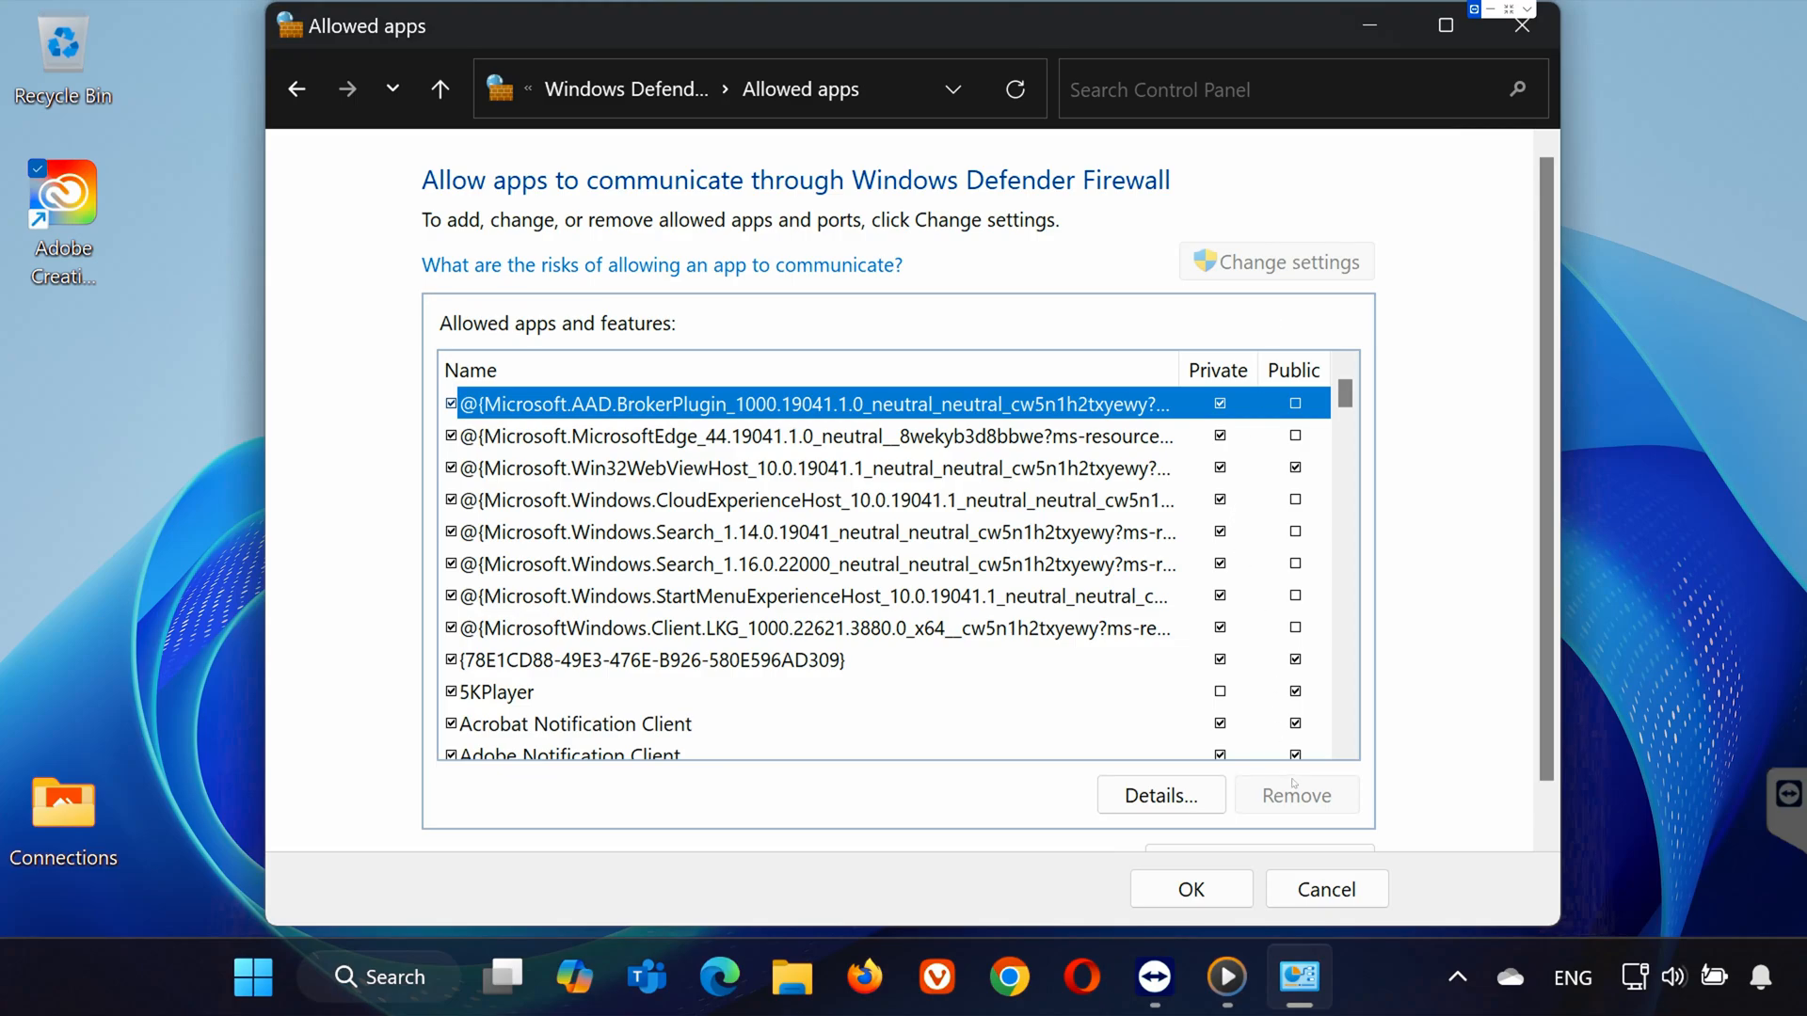
- Allow Creative Cloud Desktop App through the firewall, browsing to it under Adobe Creative Cloud\Utils
click(1258, 815)
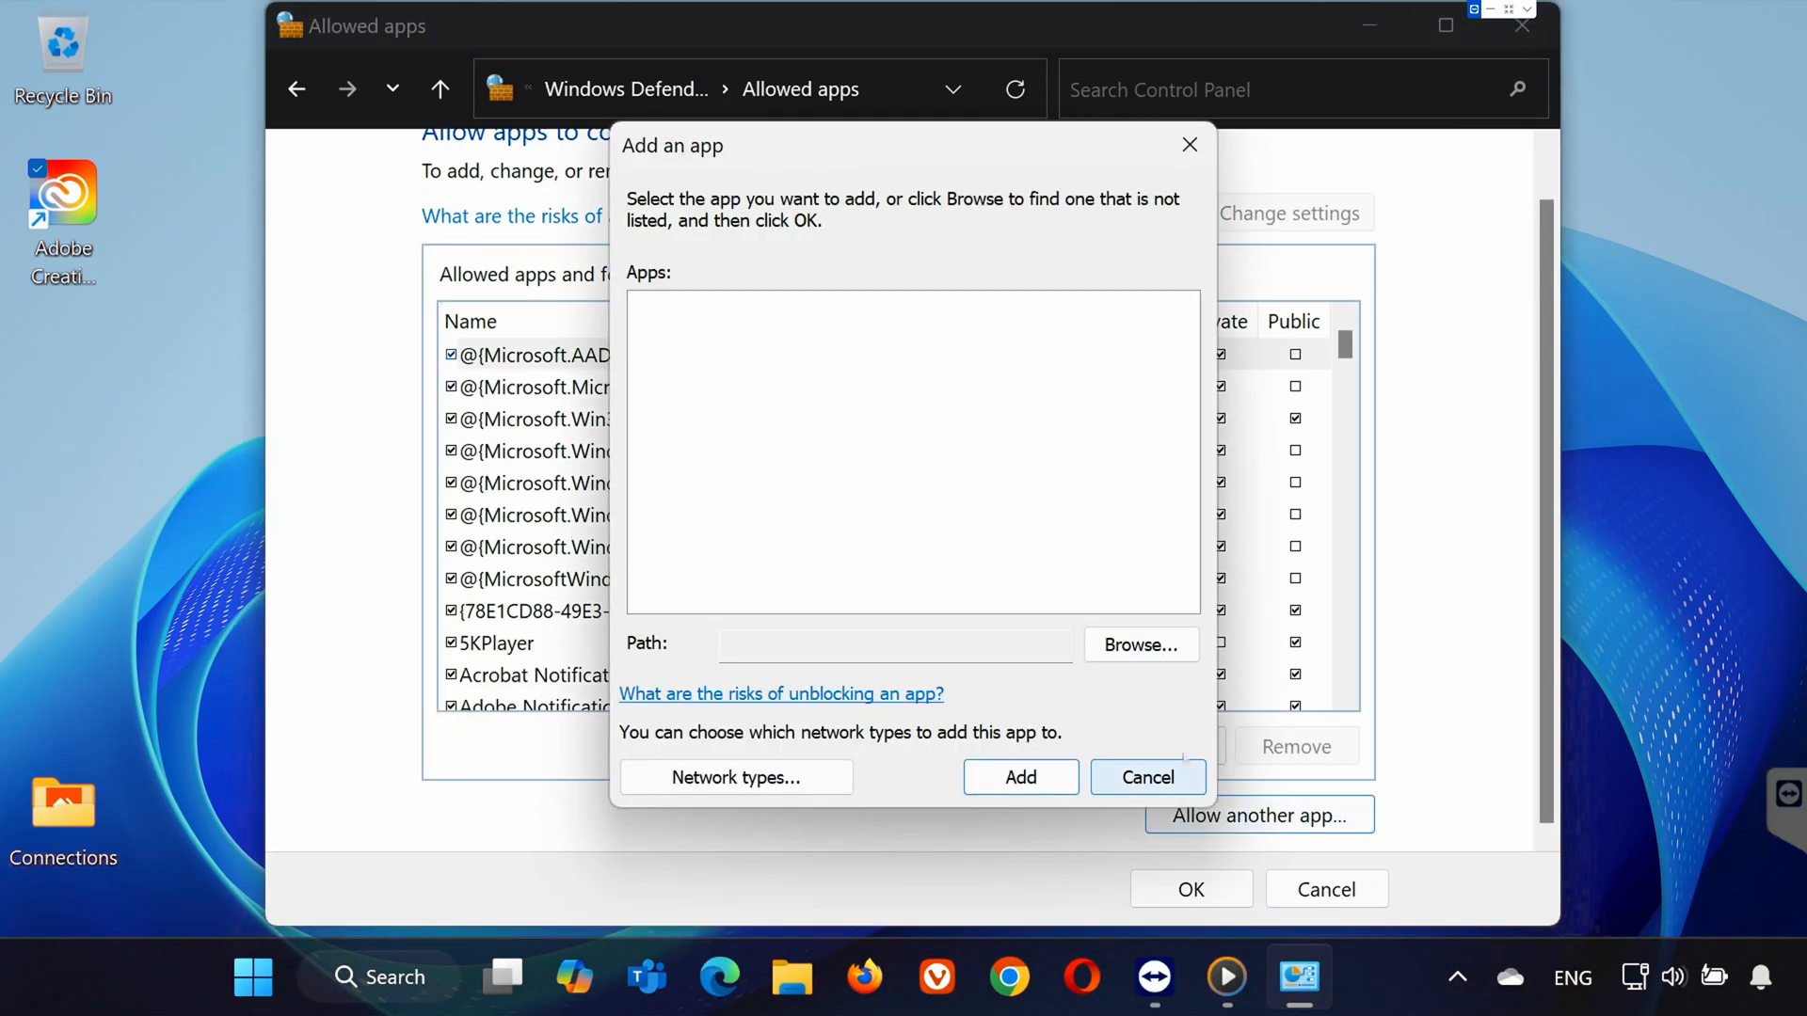
click(1139, 644)
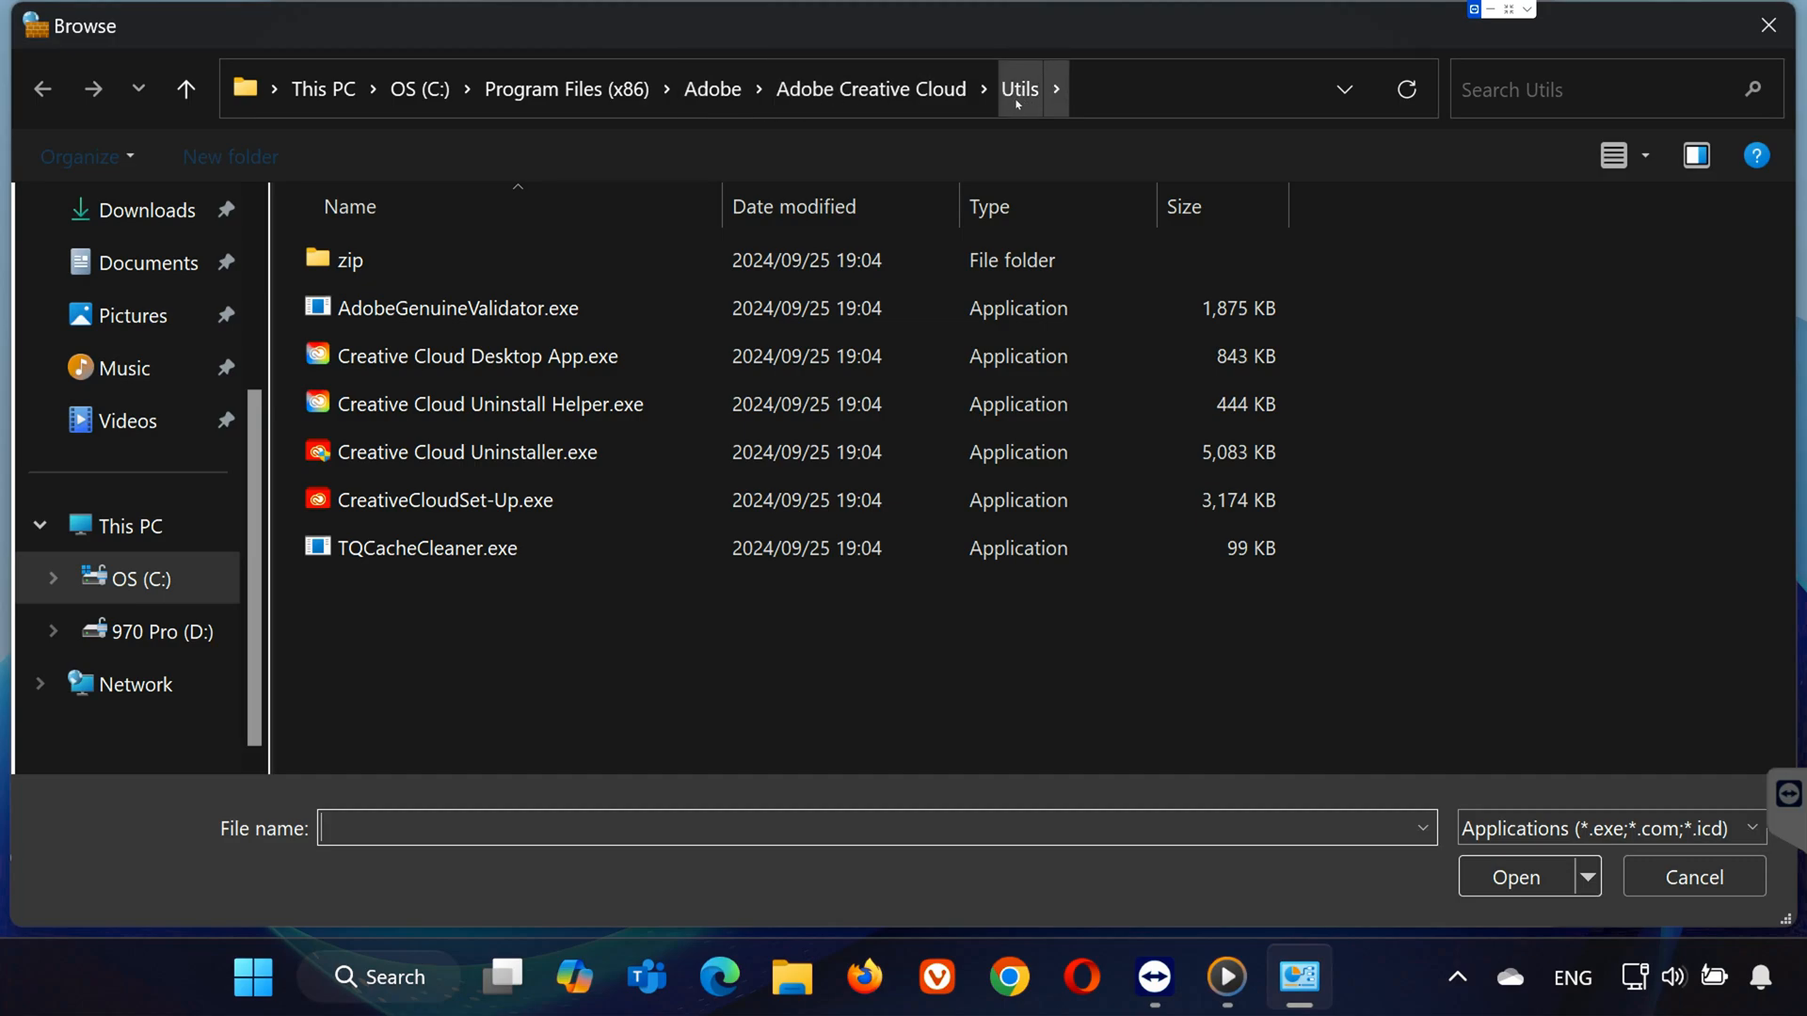
click(476, 355)
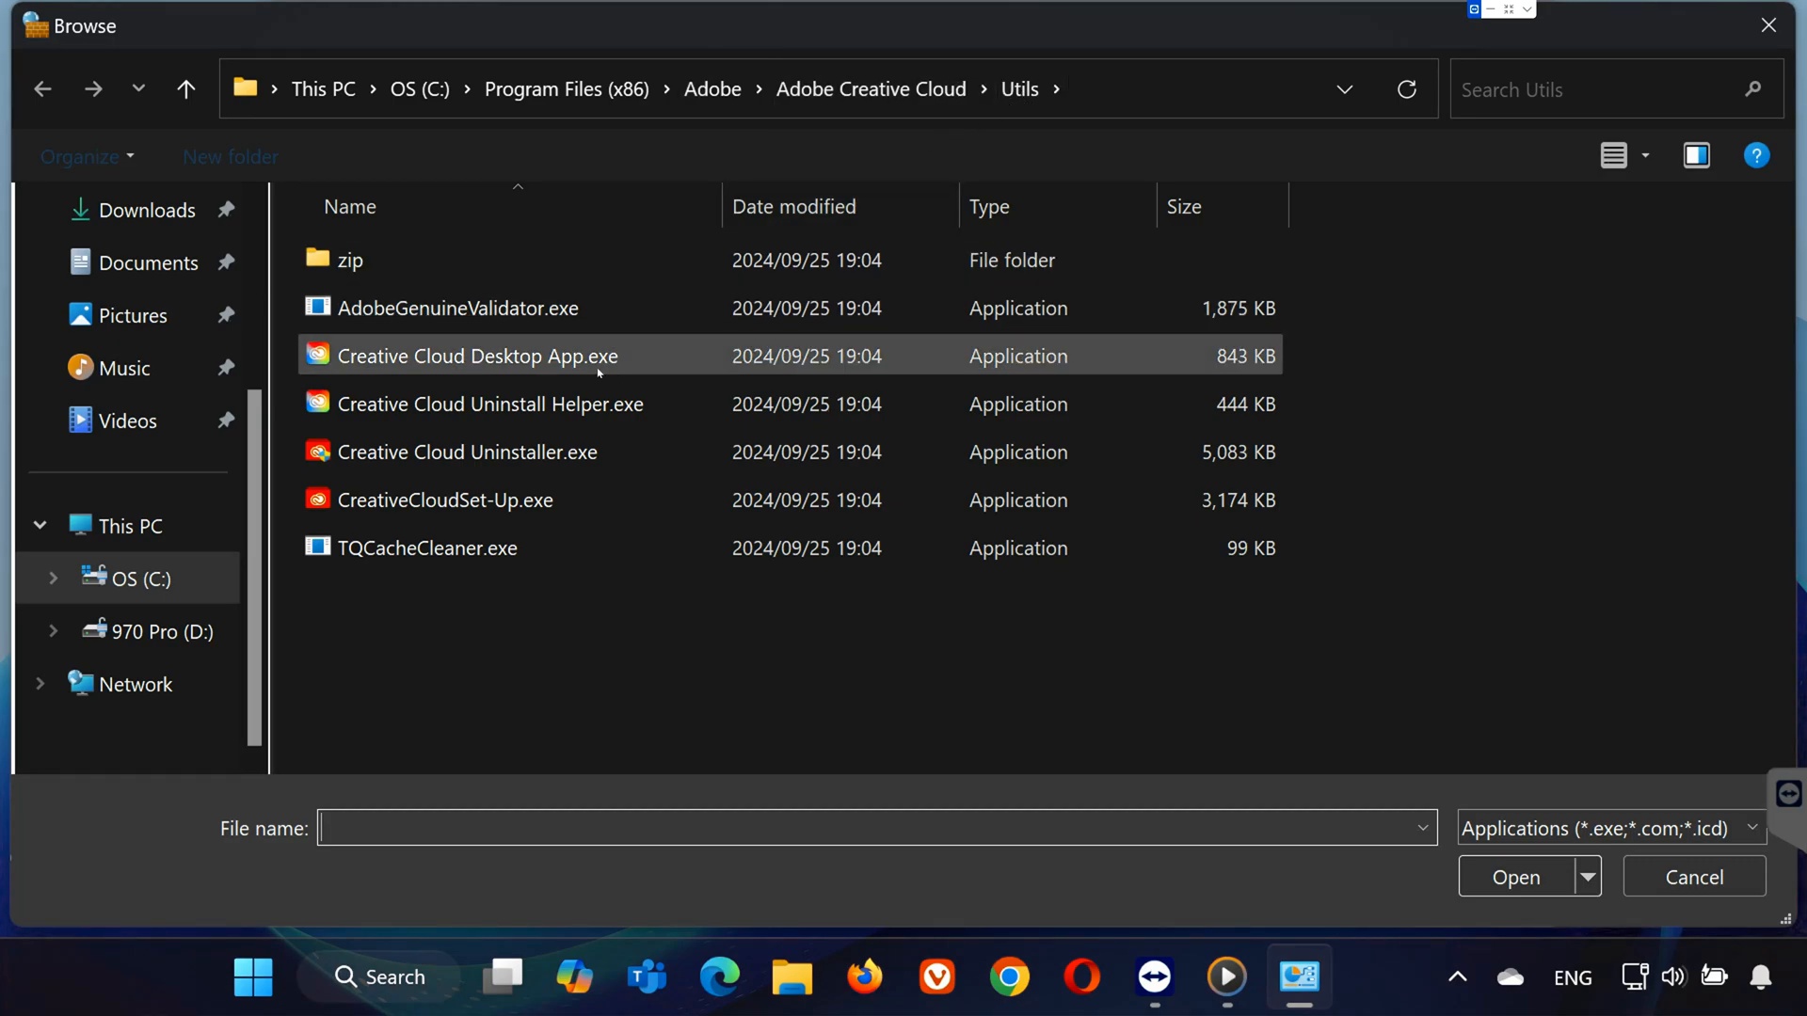
click(1513, 877)
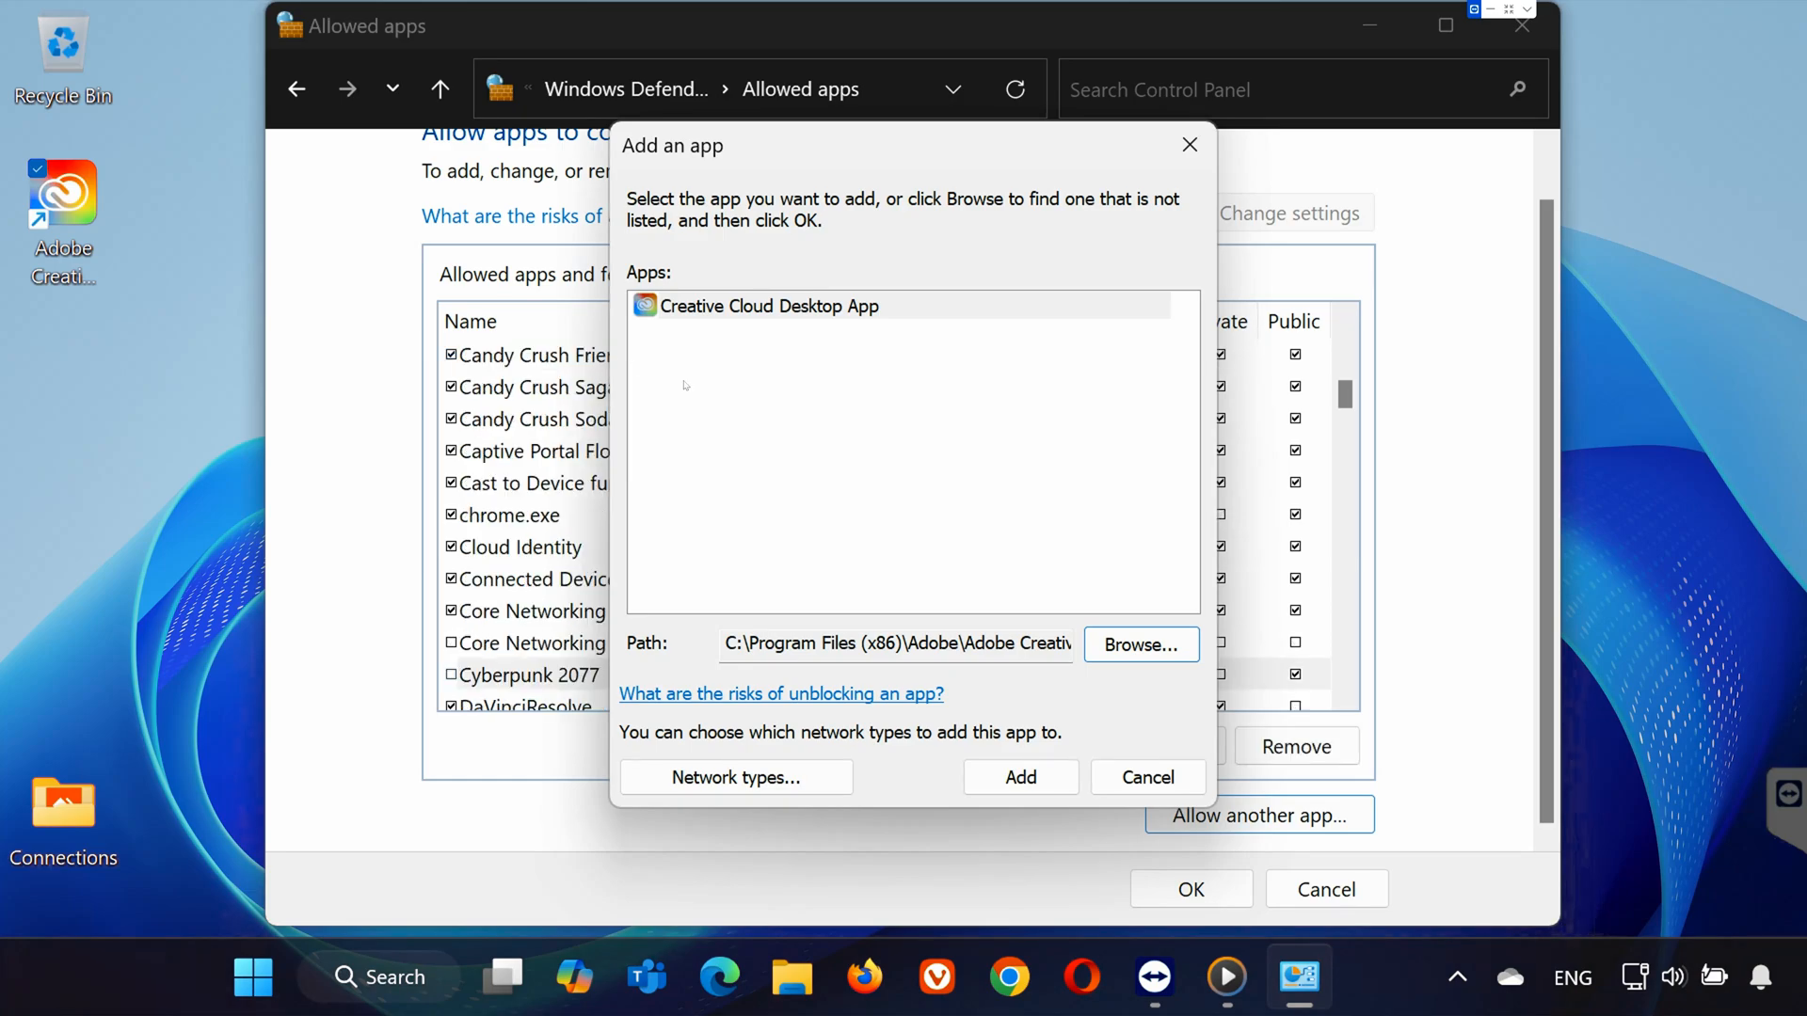
click(1018, 777)
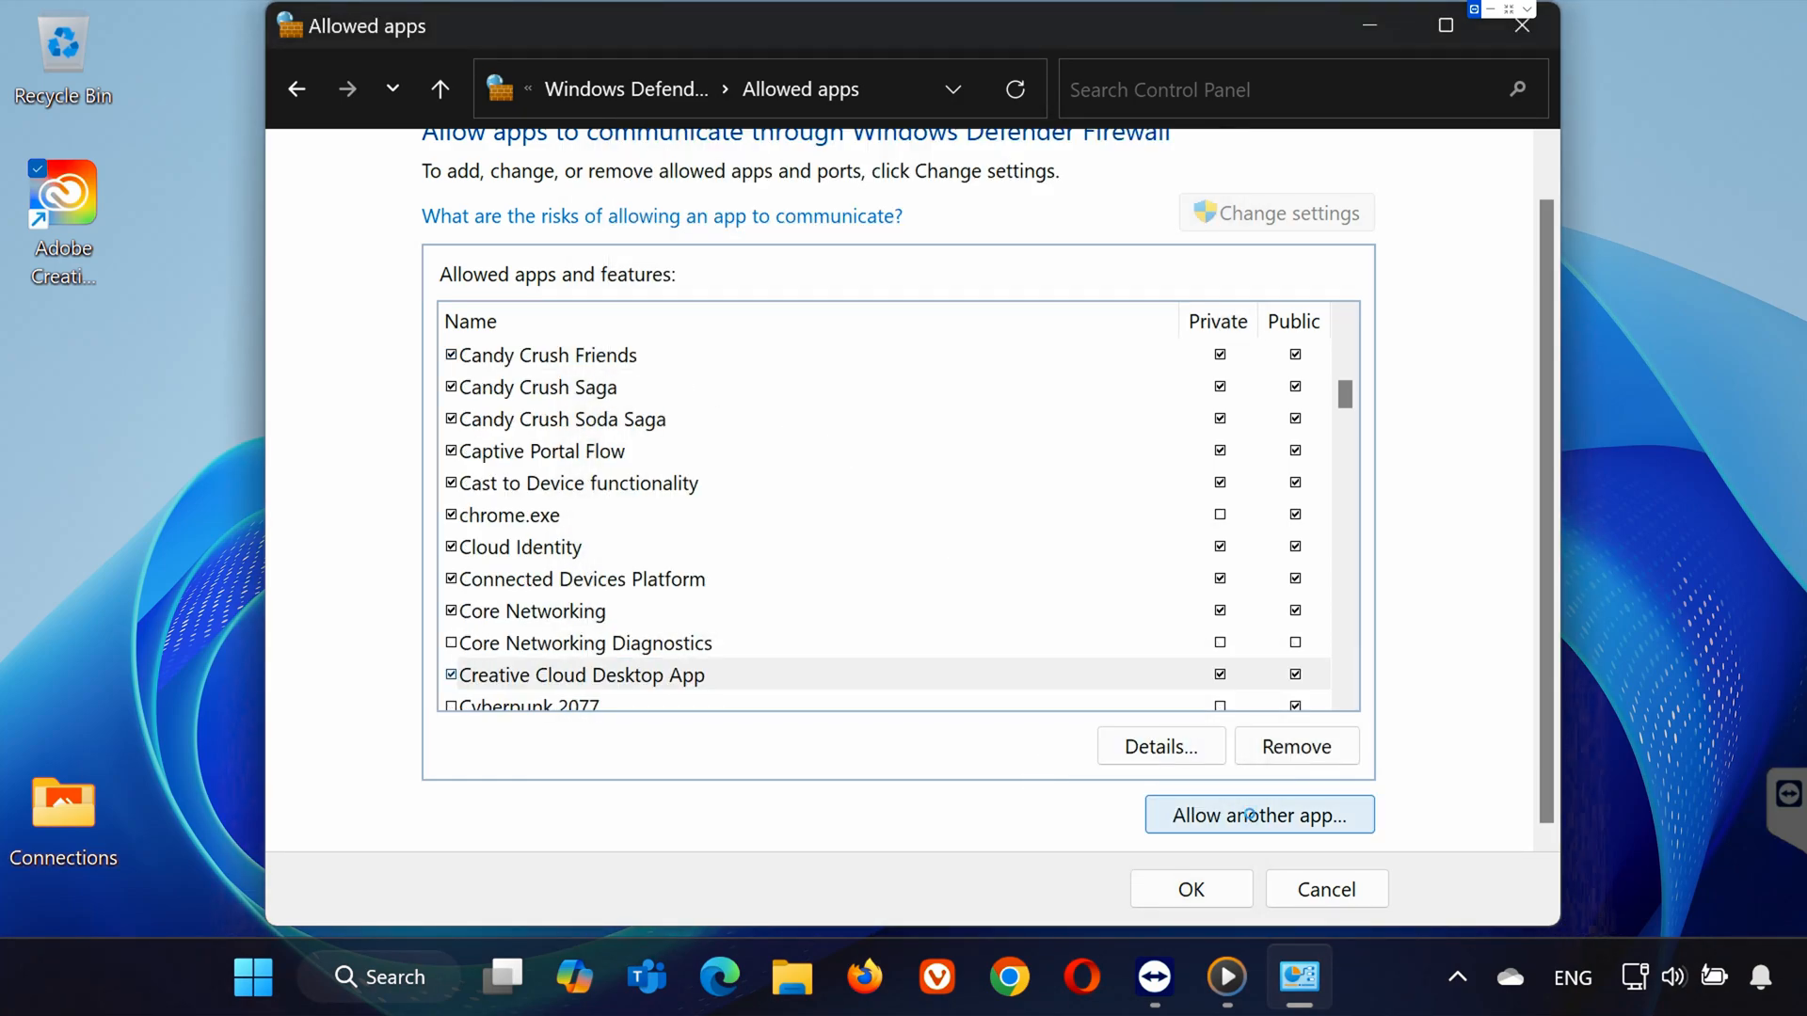
- Allow the Adobe Creative Cloud executable through the firewall as a second app
click(1257, 815)
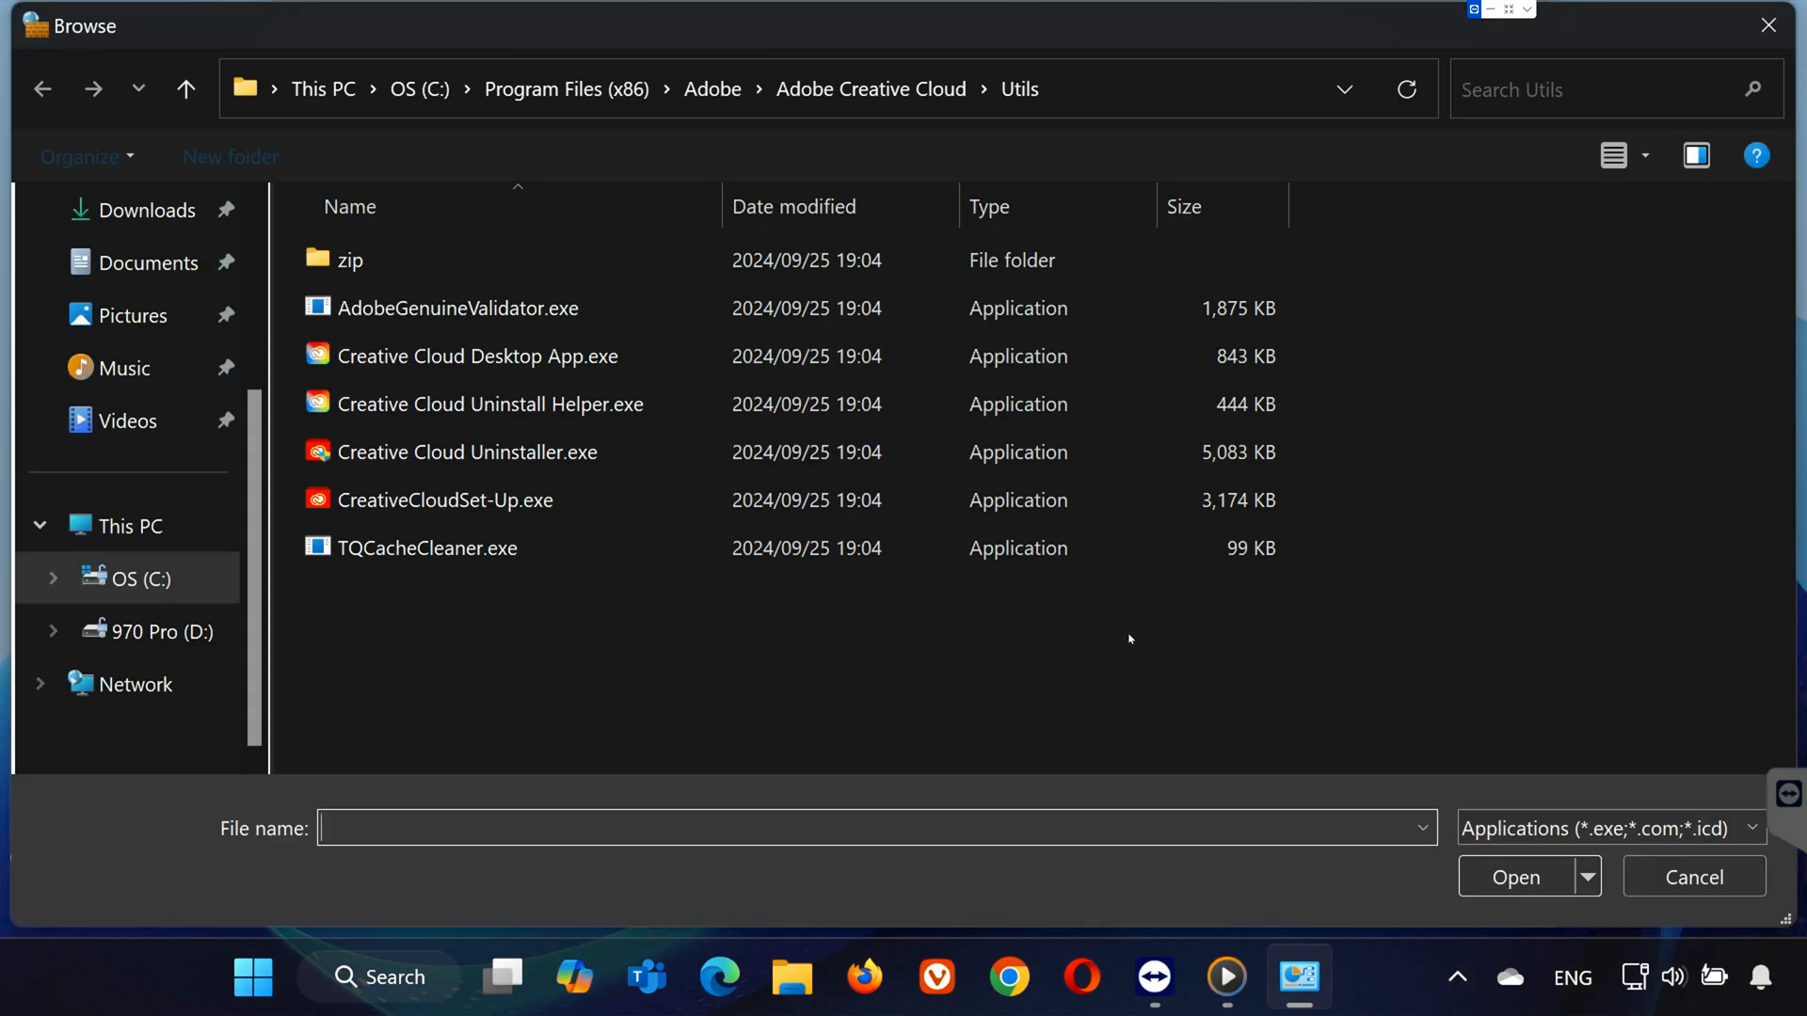
click(1513, 877)
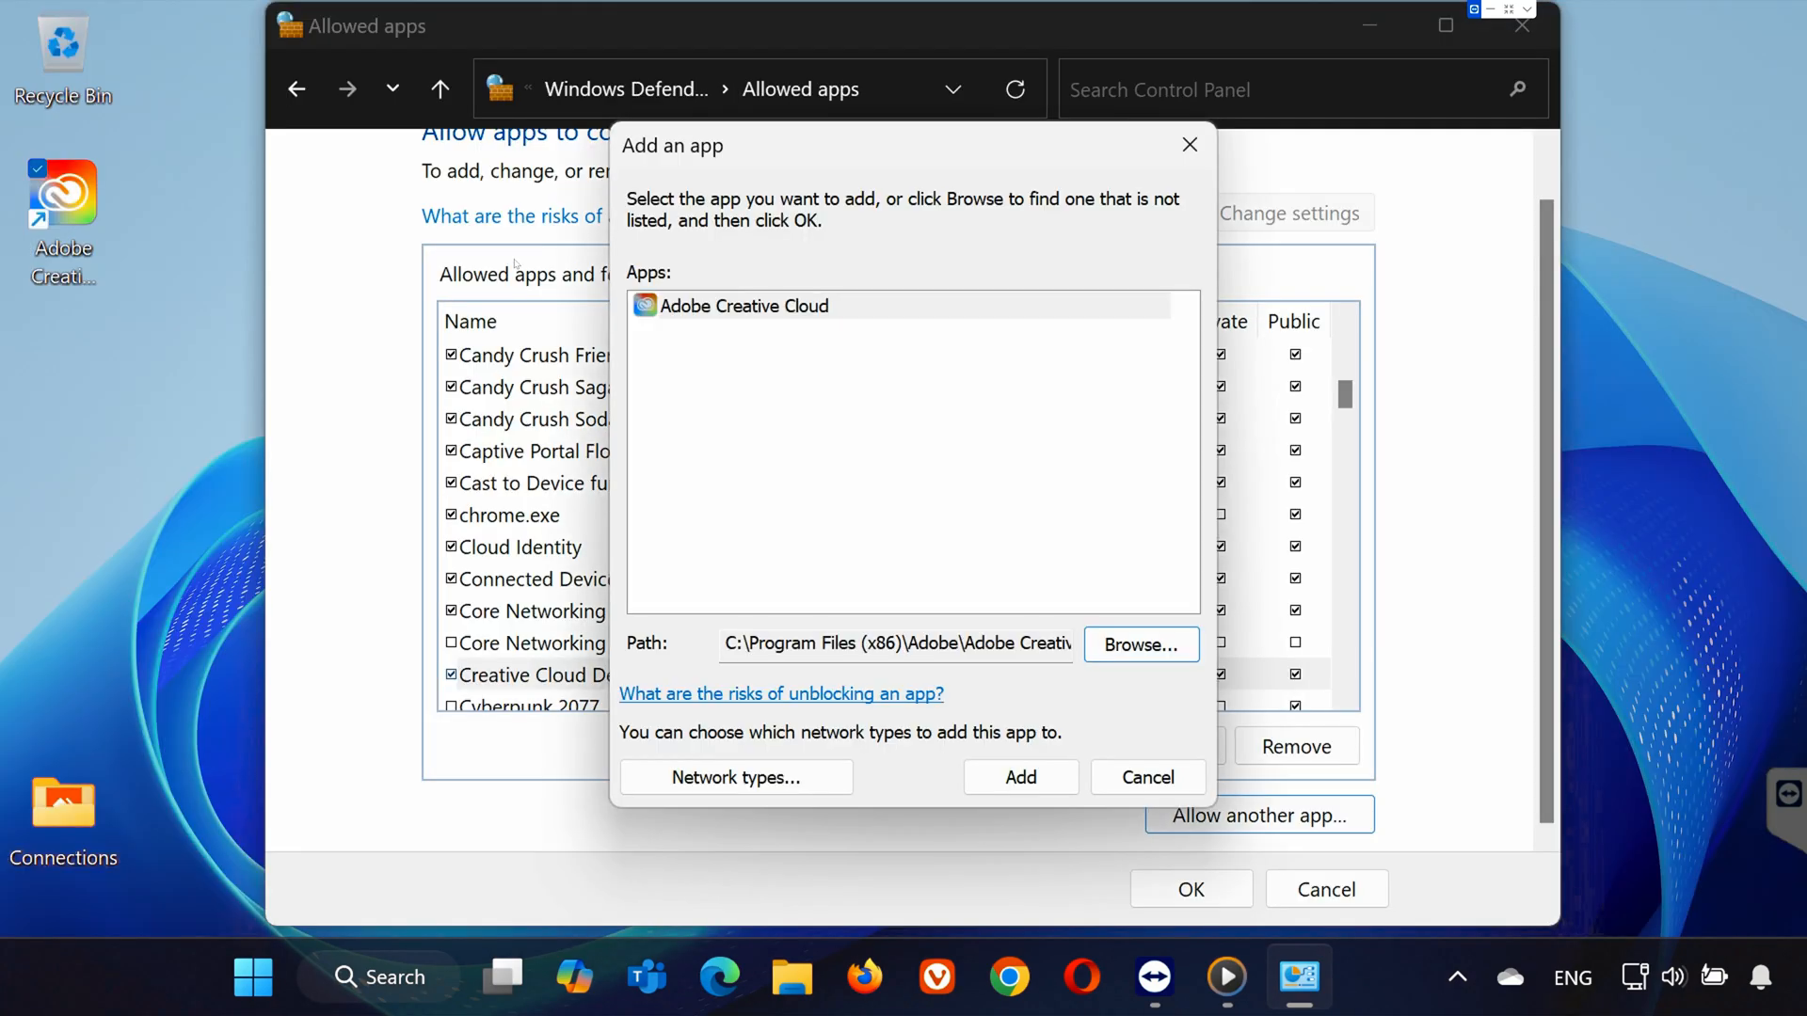
click(1018, 777)
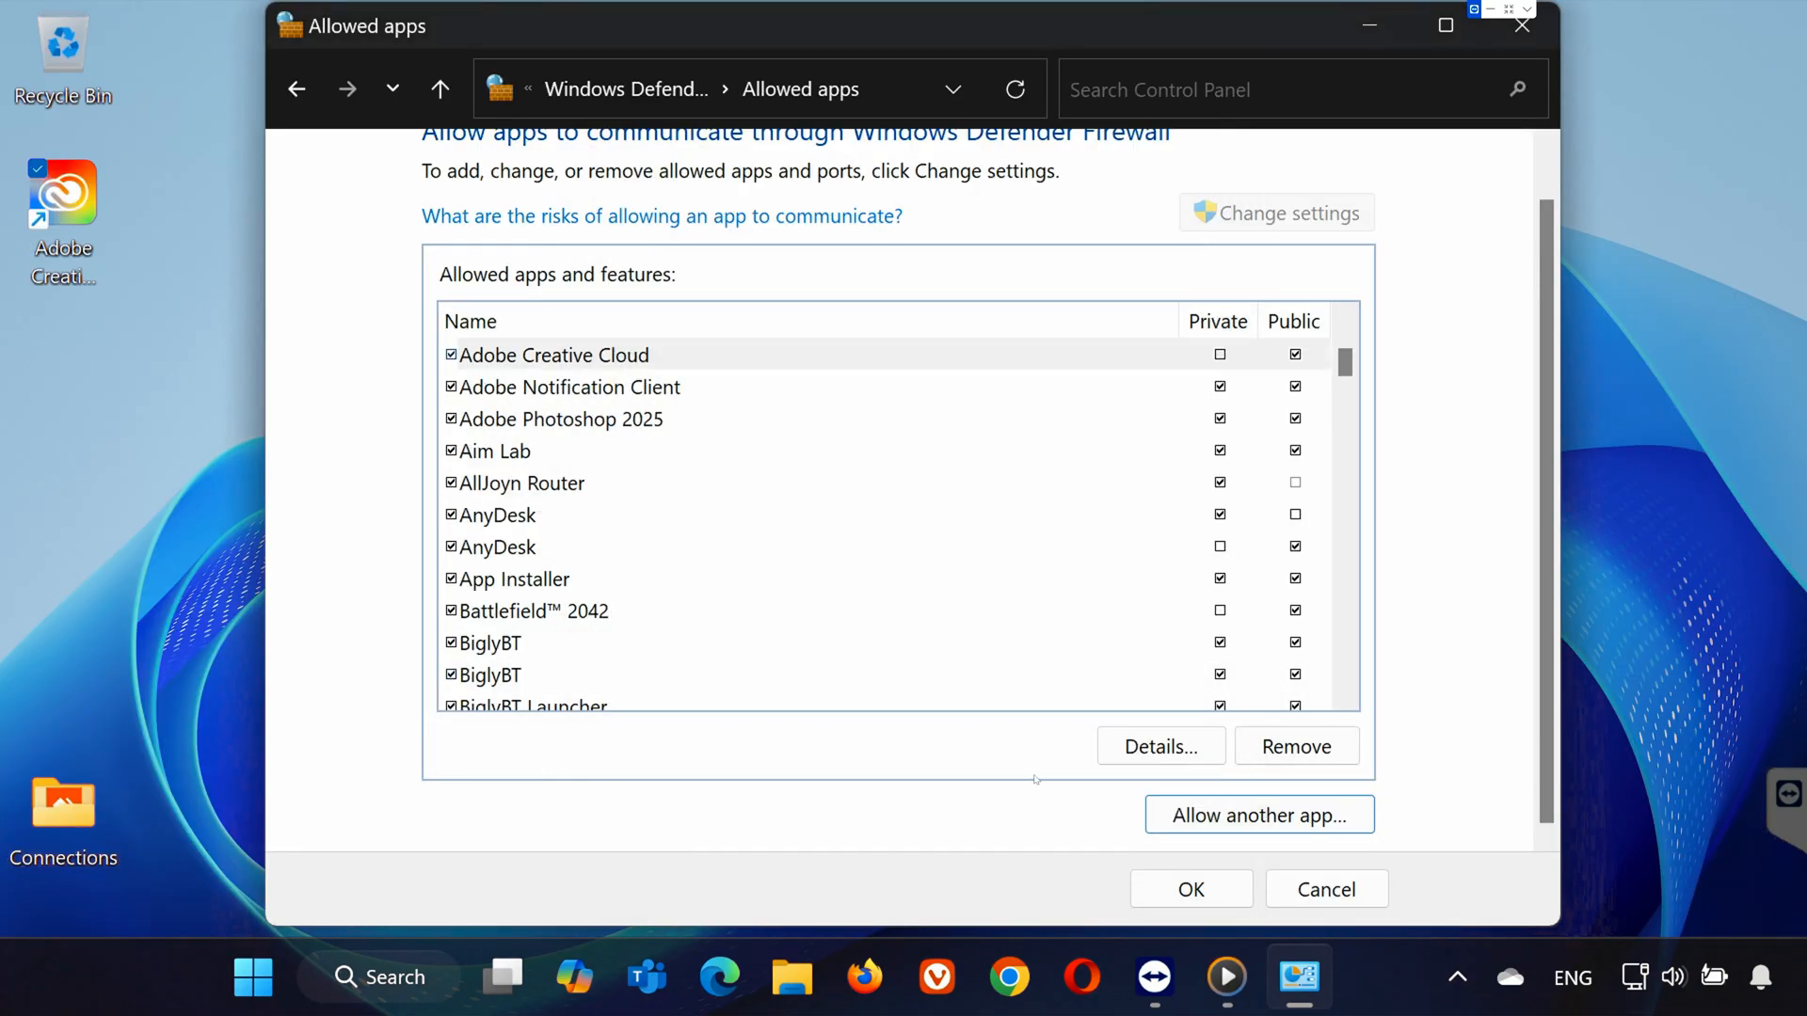
- Confirm the allowed apps with OK, closing the firewall window
click(1325, 889)
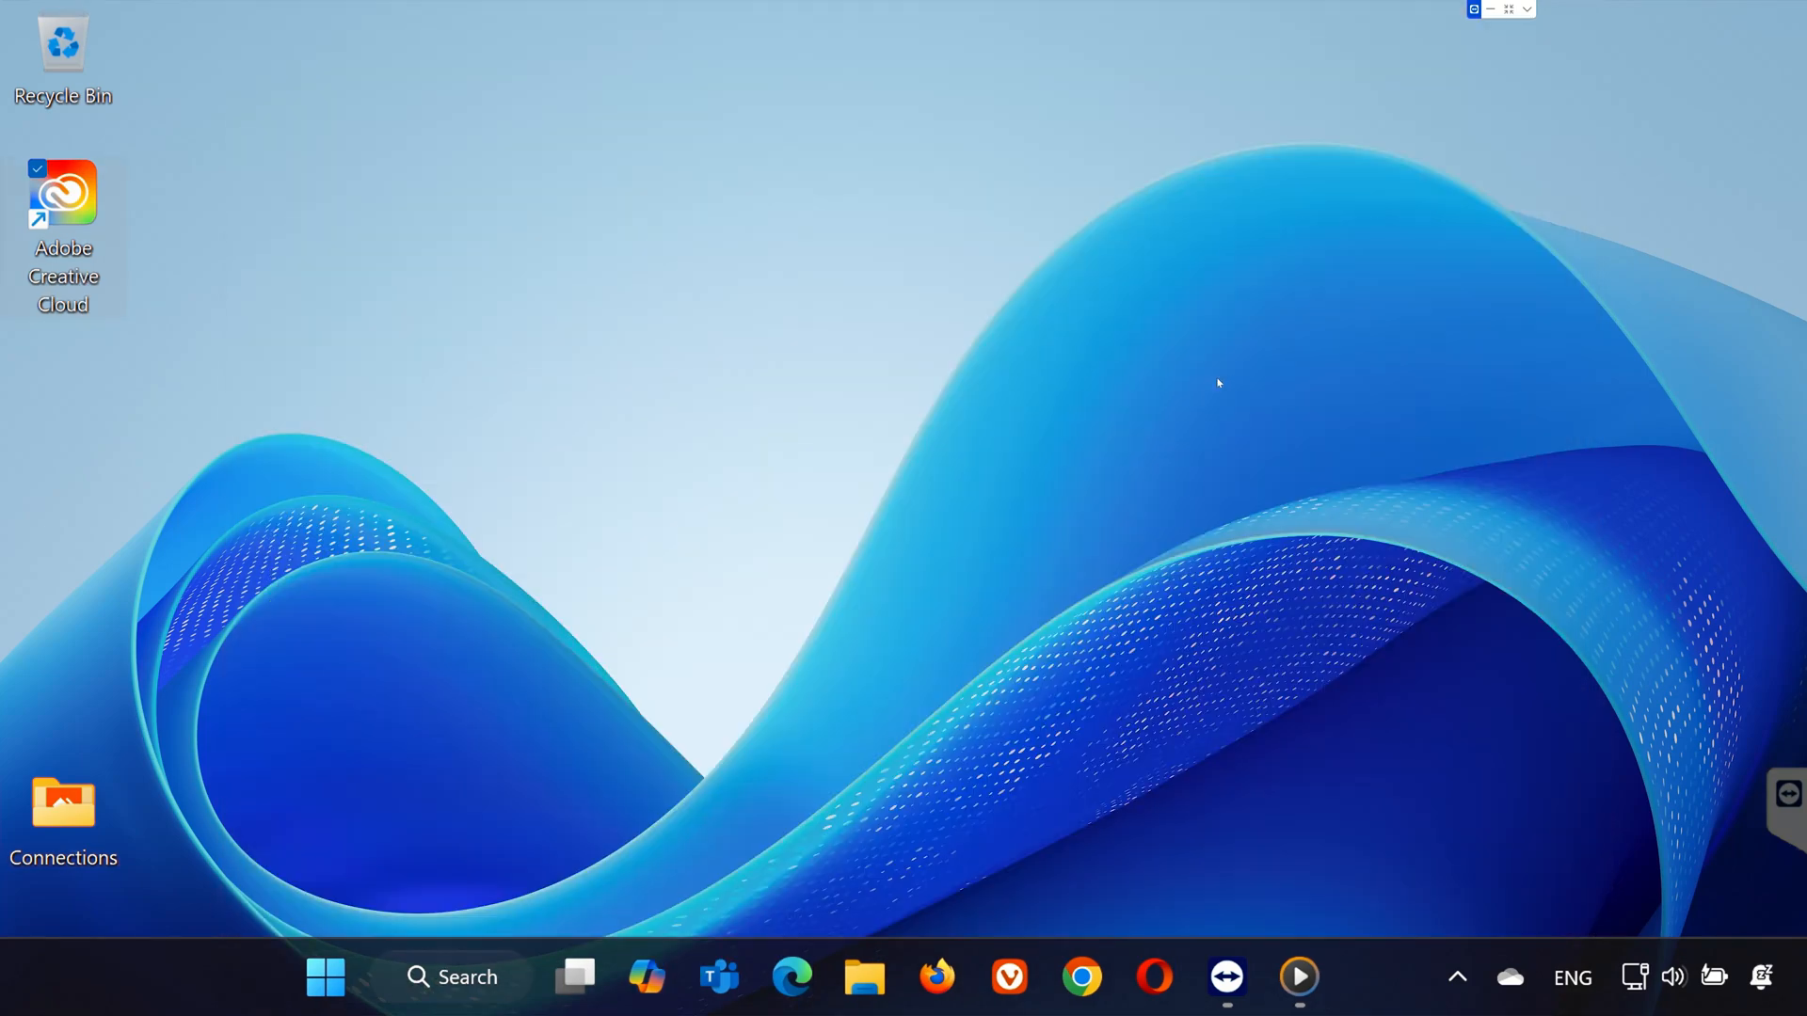
mouse_move(680, 649)
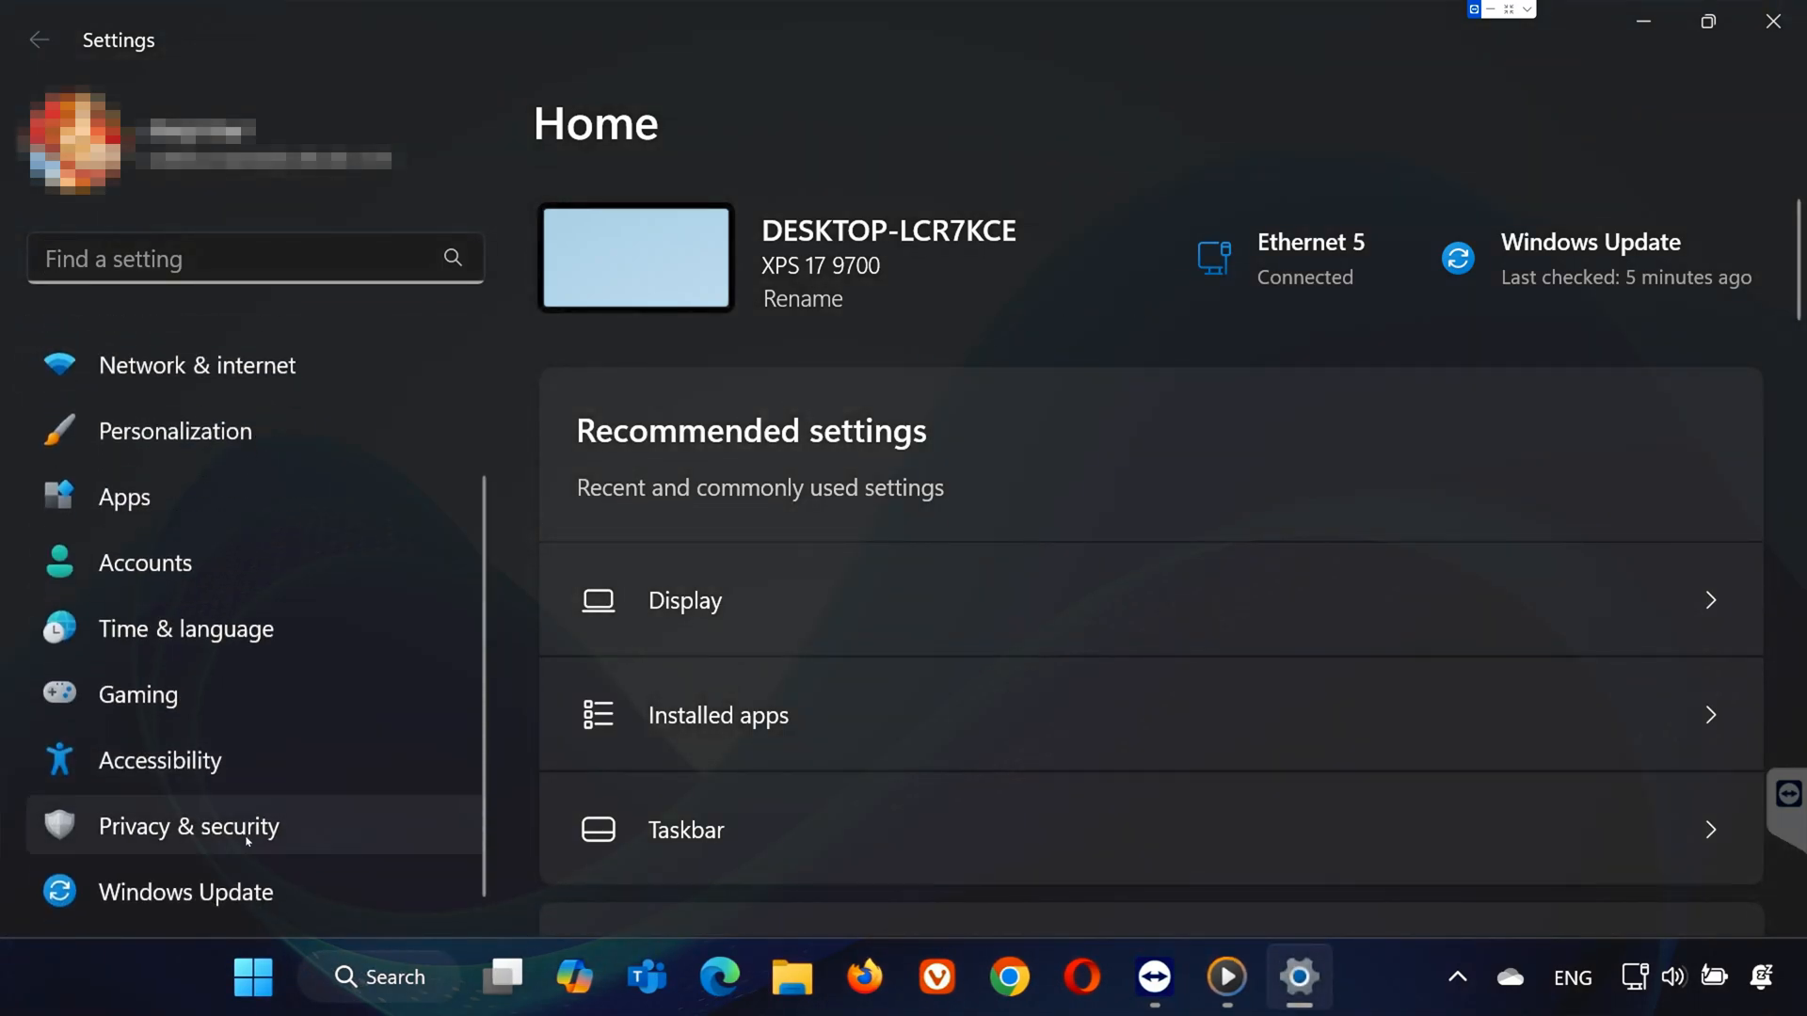
- Run a fresh check on the Windows Update page, confirming the PC is up to date
click(186, 890)
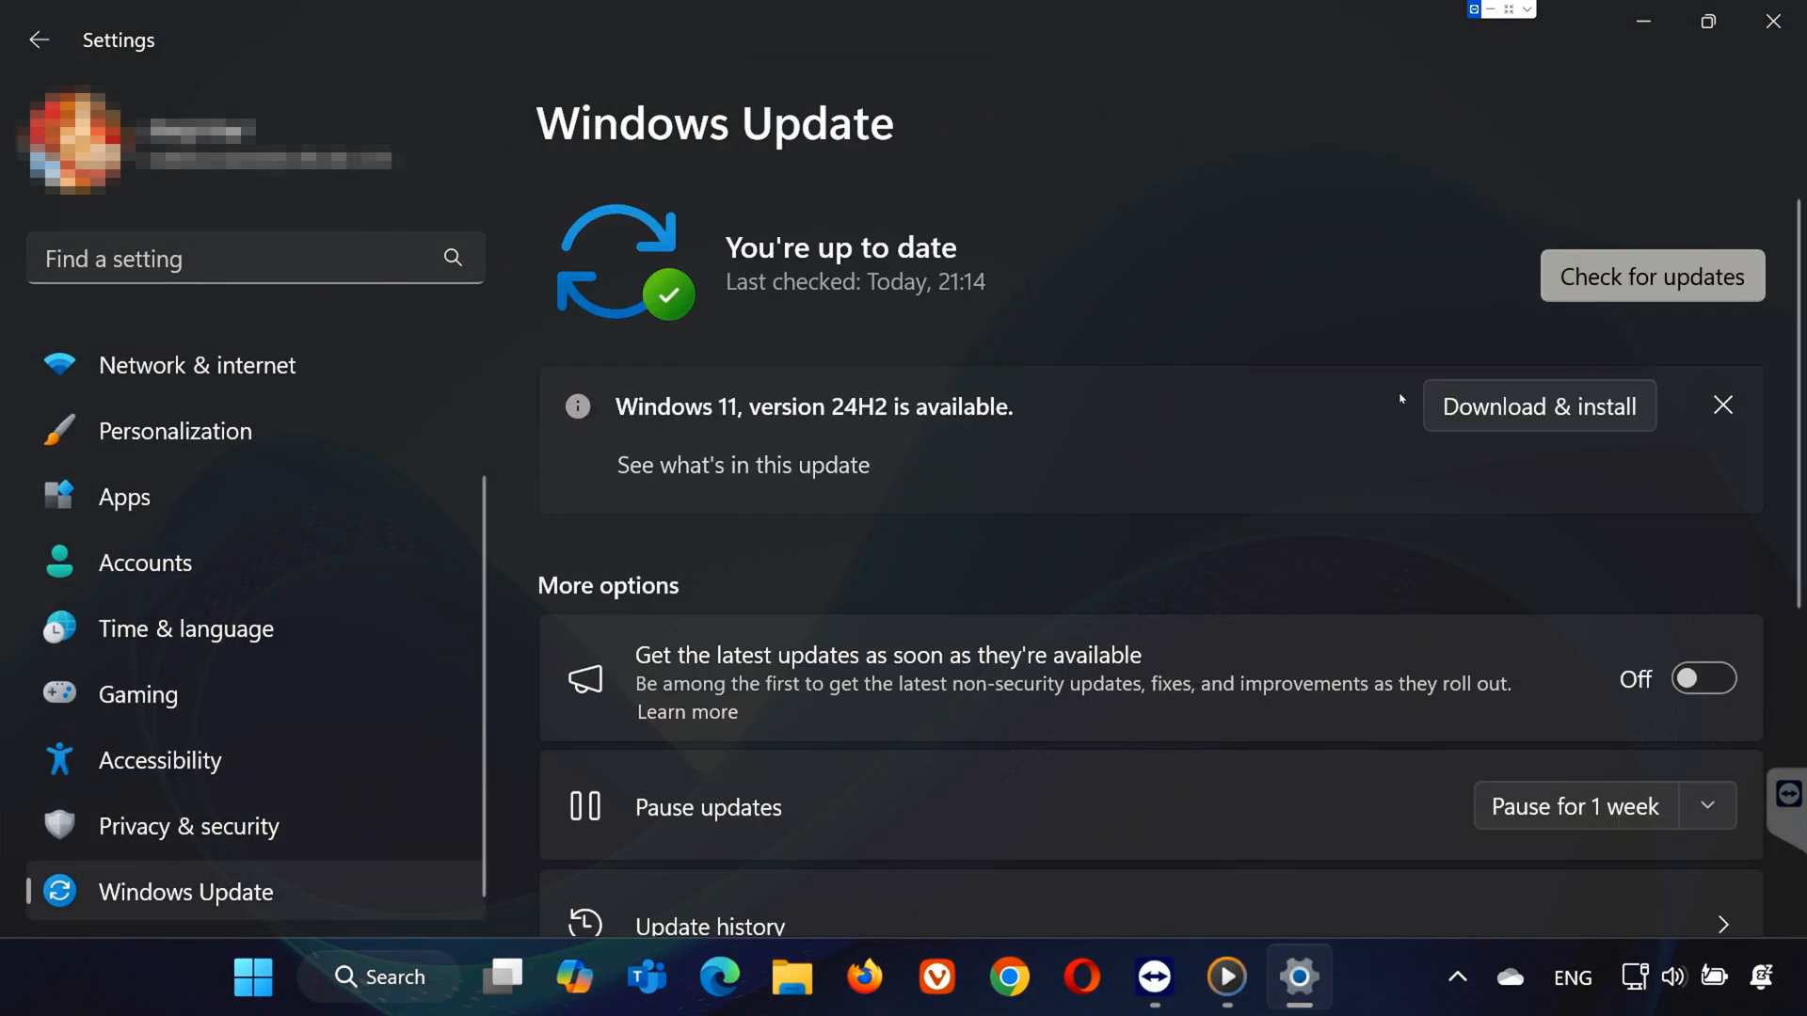
click(1650, 275)
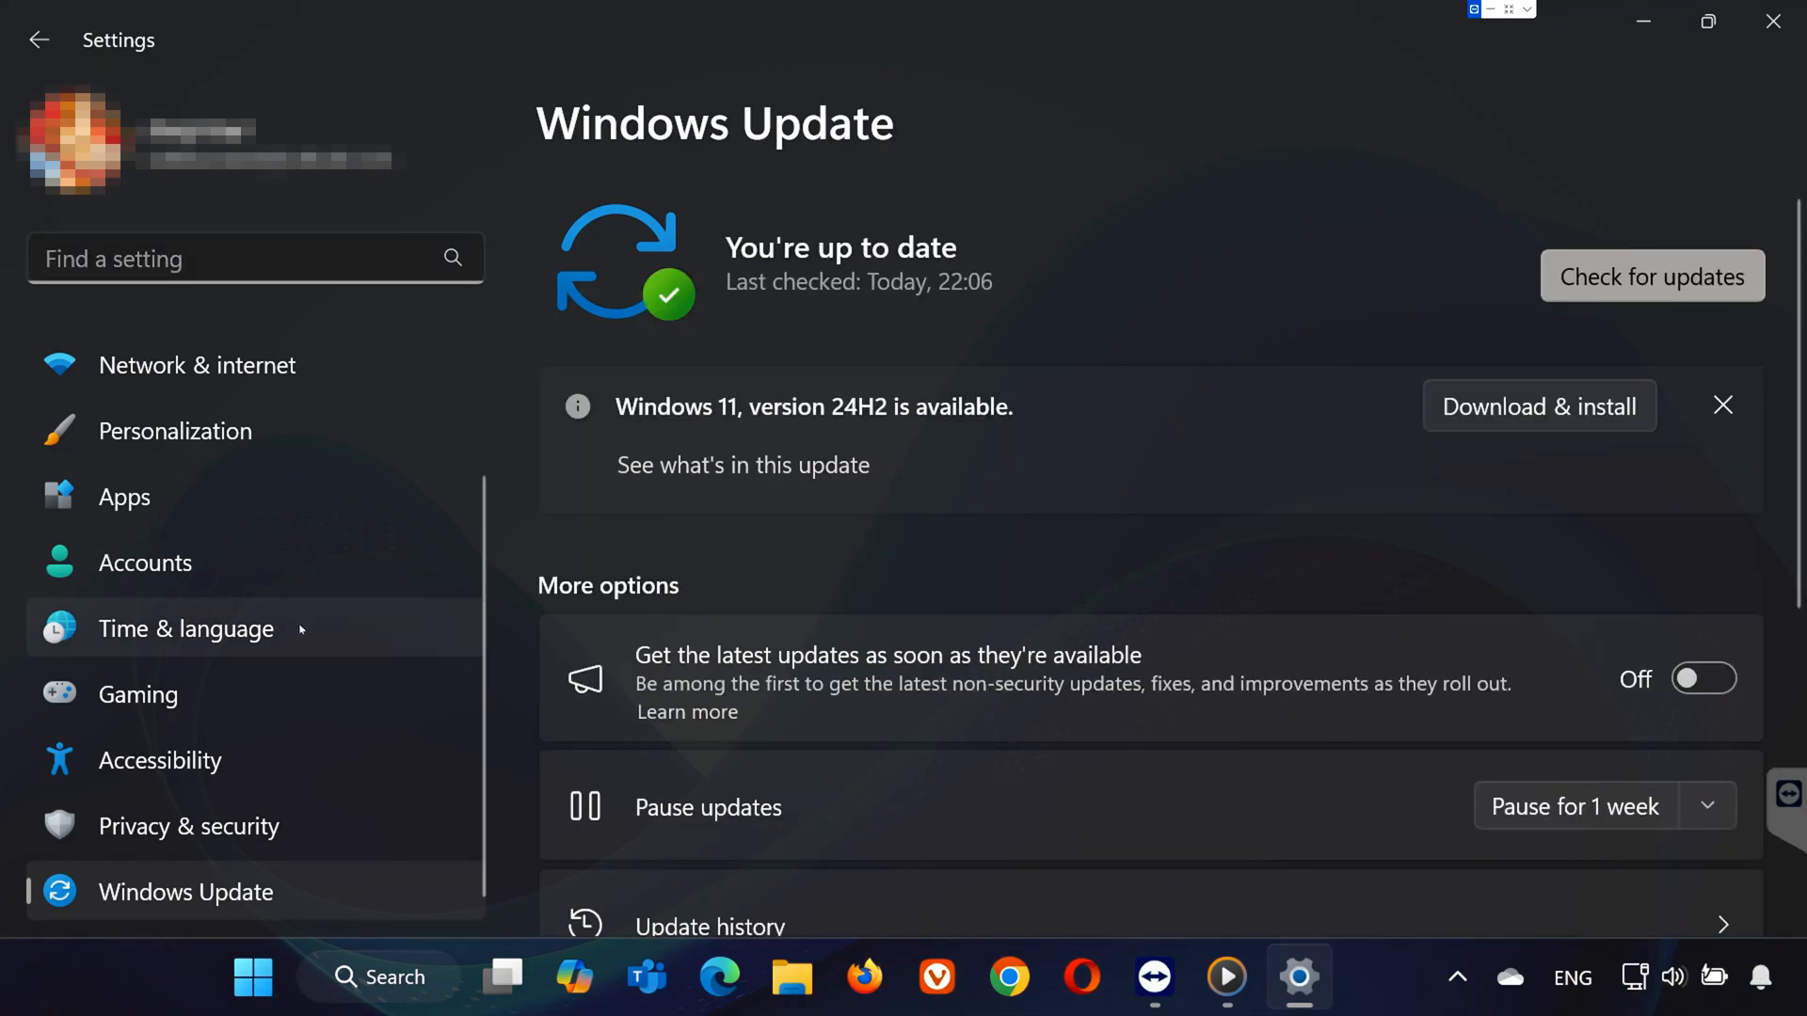
- Go to Time & language > Language & region, listing English (US), Japanese and Spanish
click(185, 629)
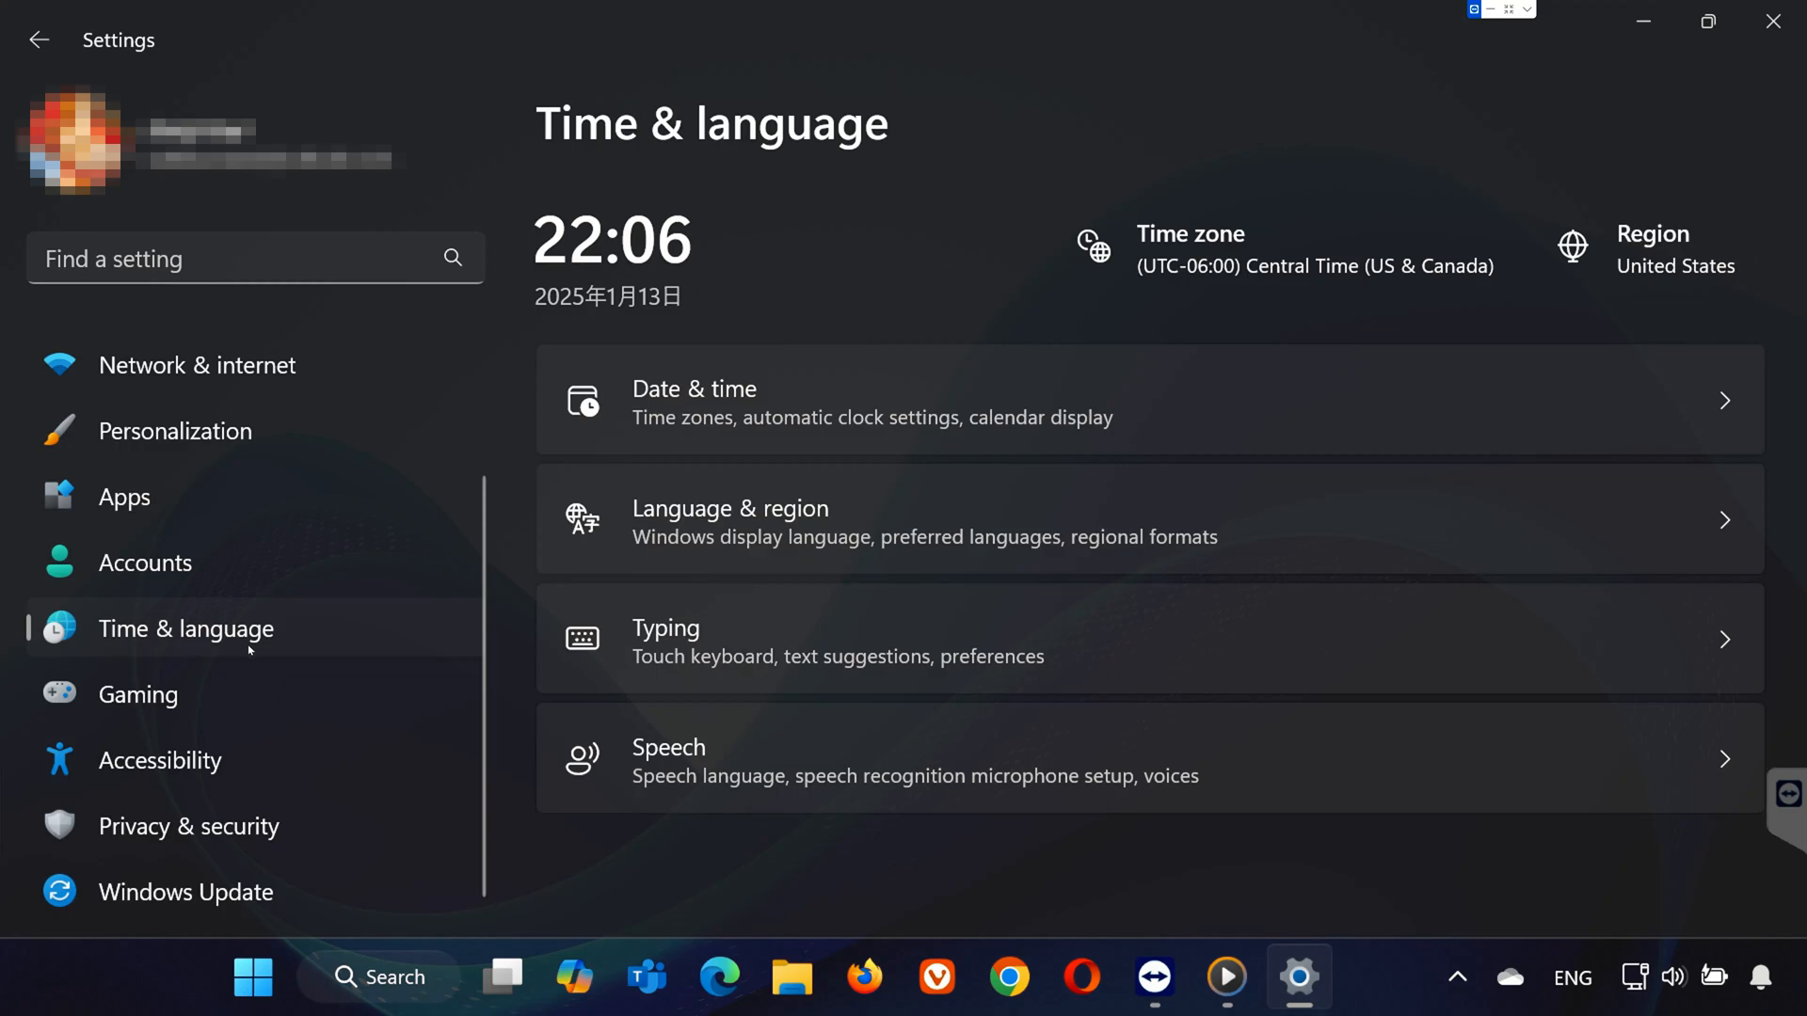
click(731, 508)
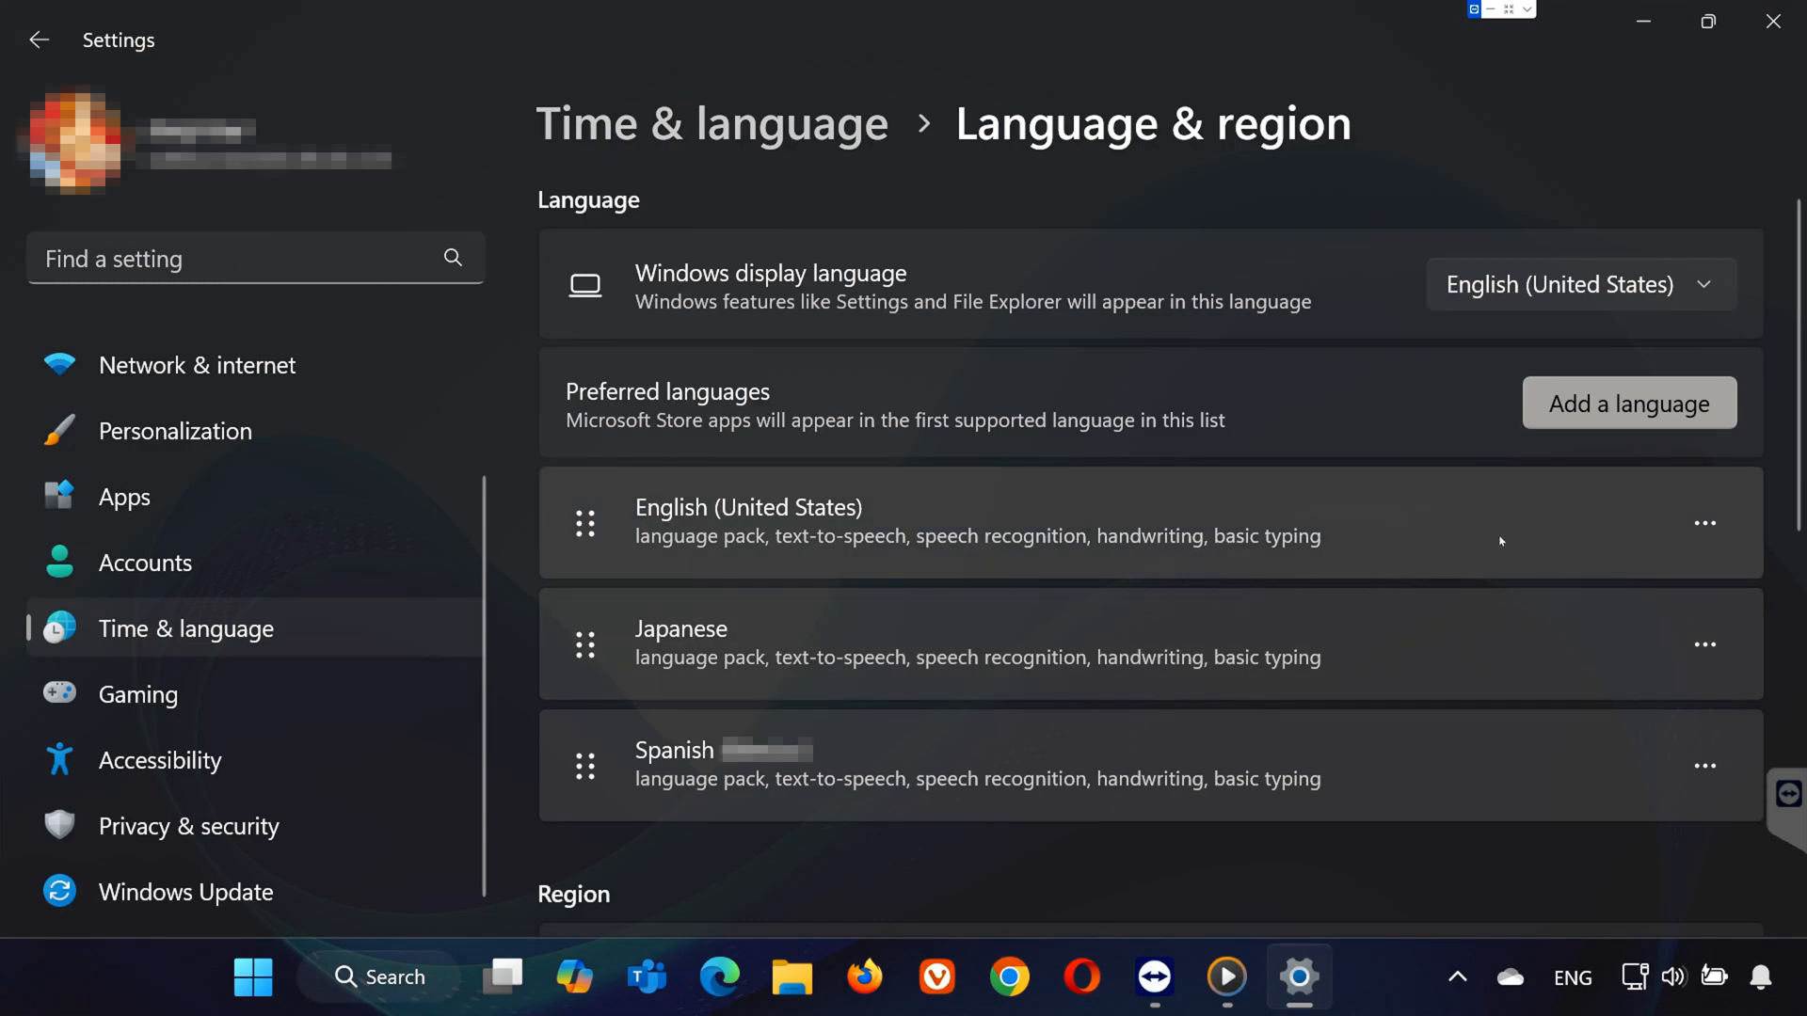
mouse_move(1481, 542)
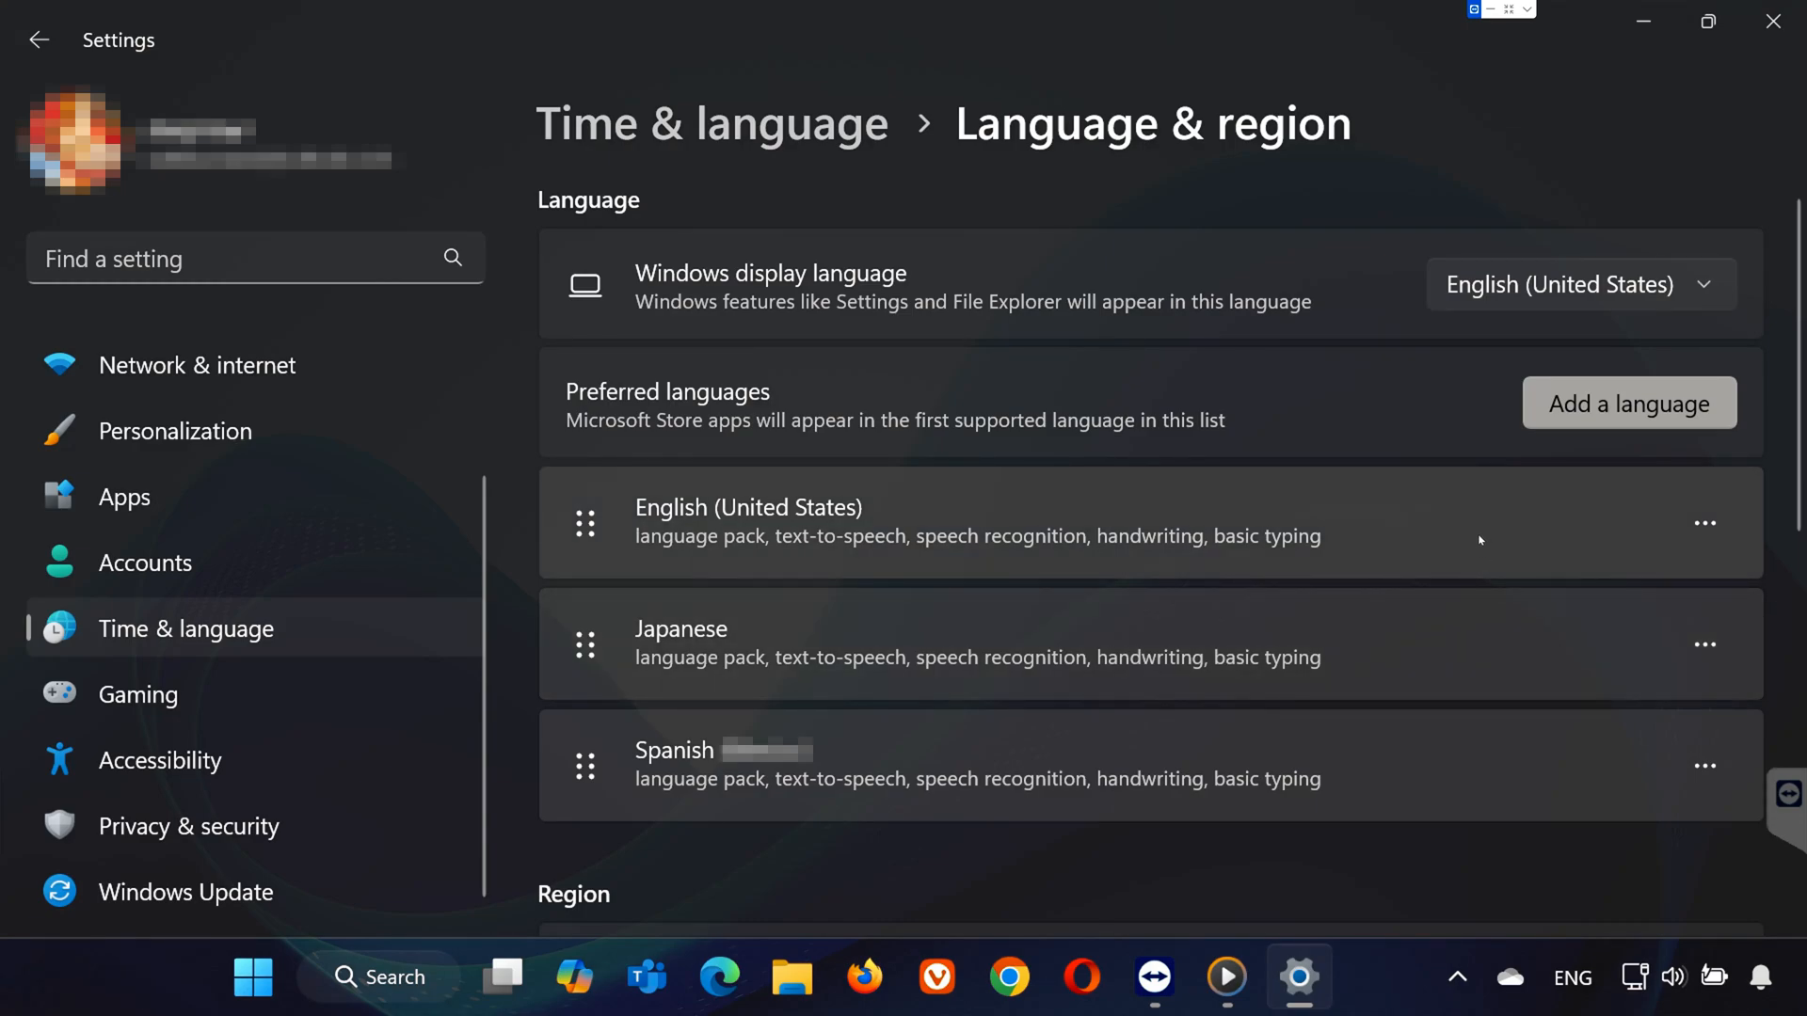